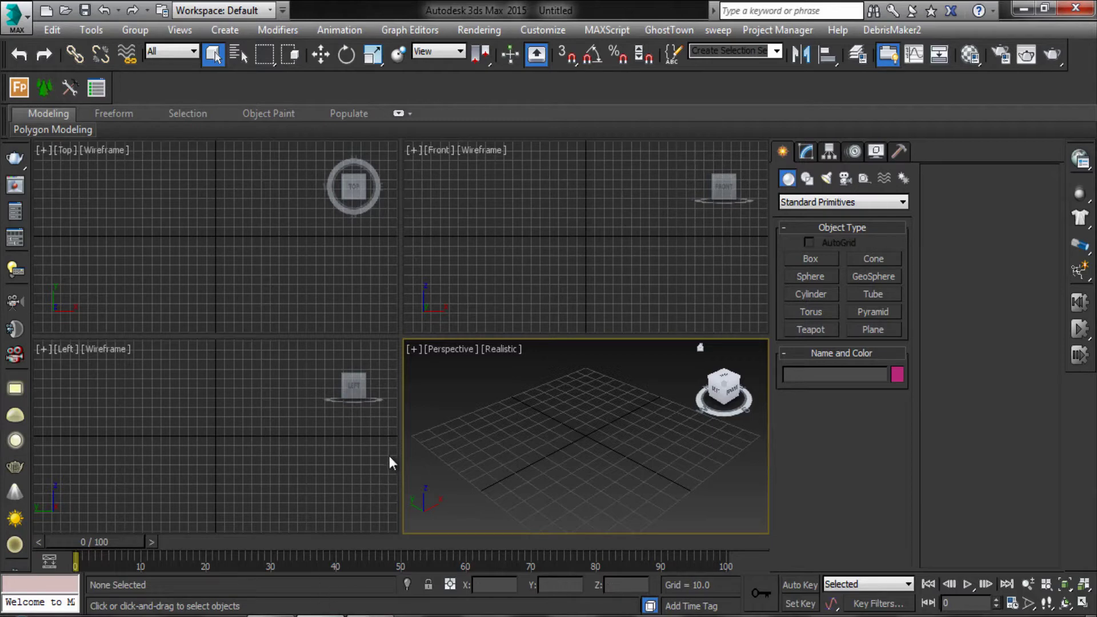
Draw Helix001 in the Top viewport with radius 60, height 100 and one turn
click(284, 288)
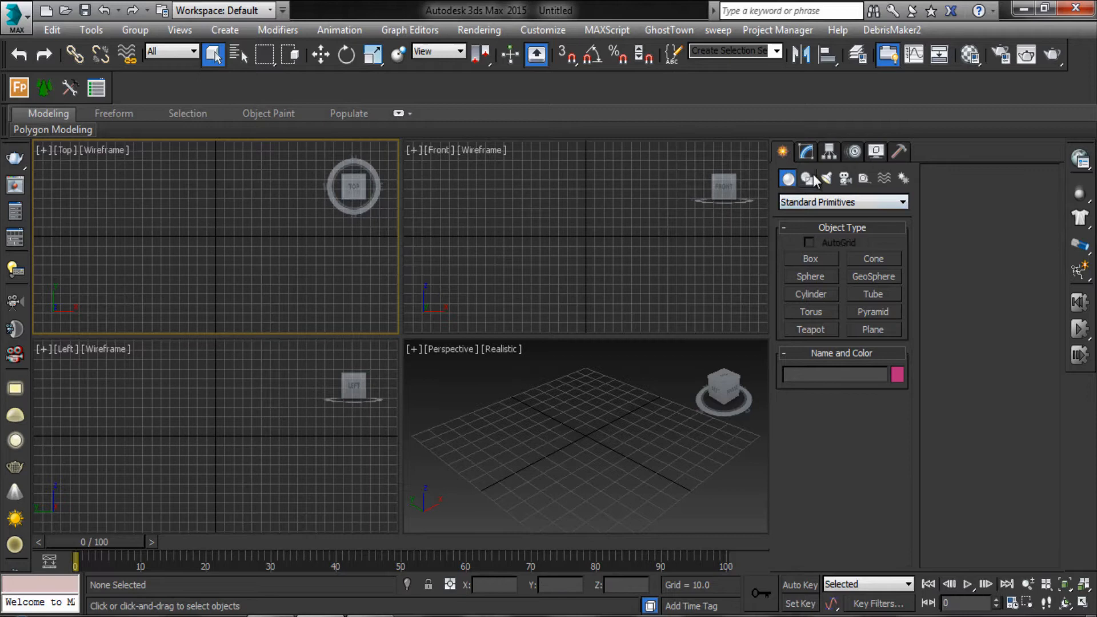
click(806, 178)
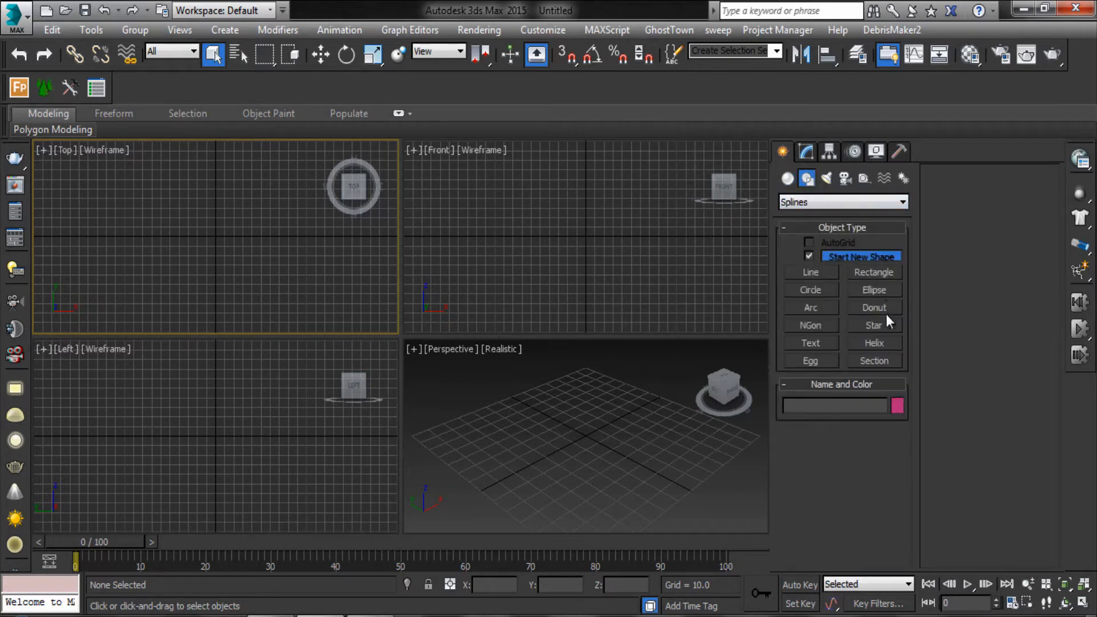
mouse_move(882, 346)
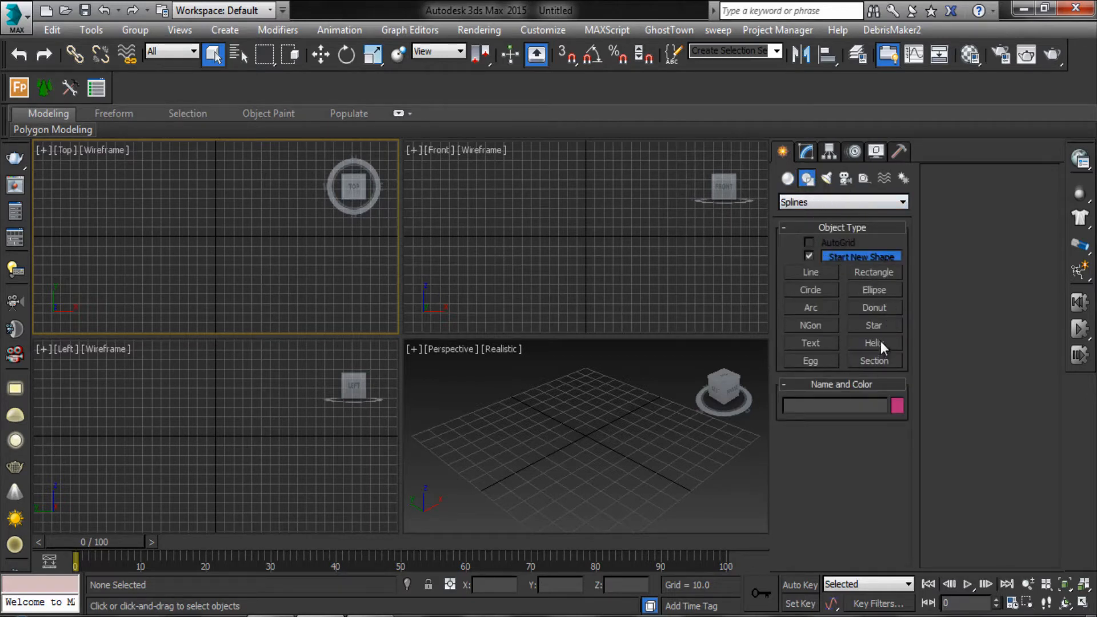
click(874, 343)
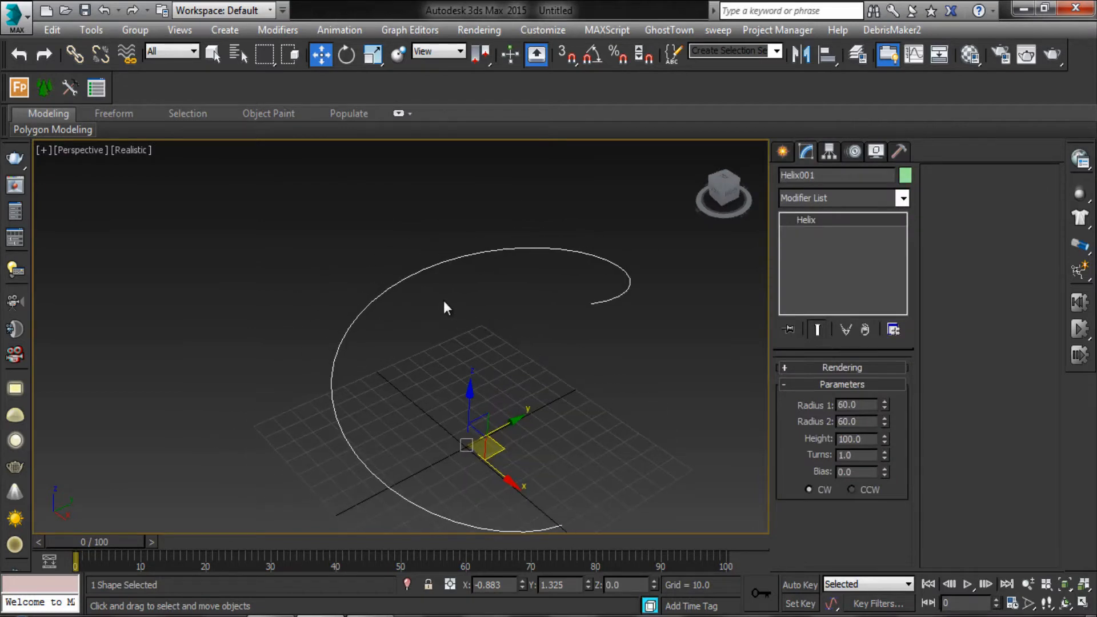
mouse_move(413, 285)
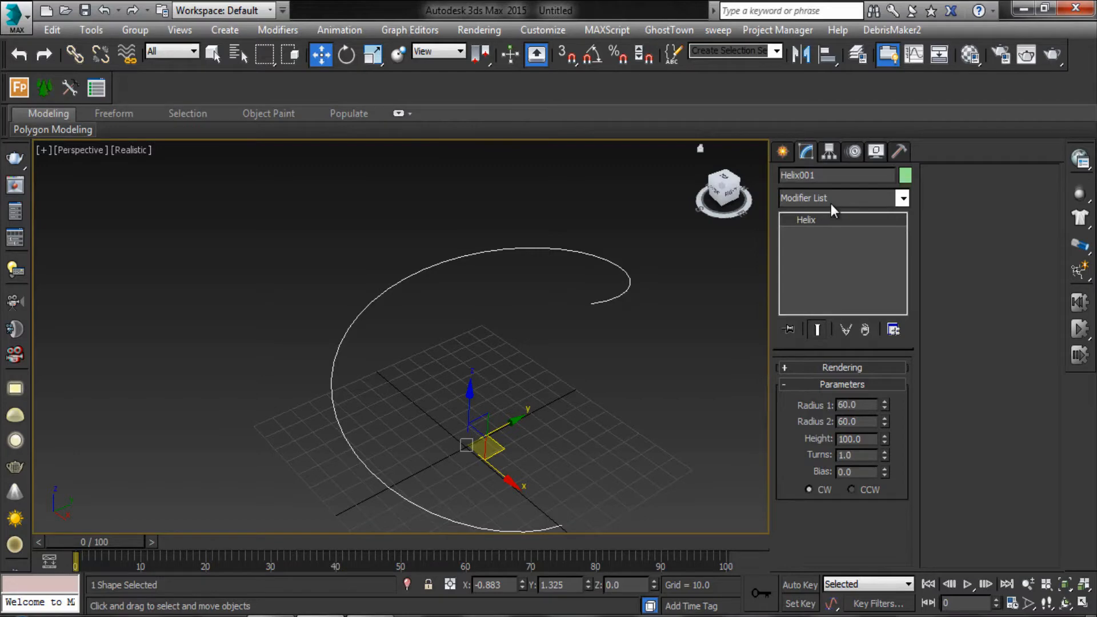
Give Helix001 an Extrude modifier with Amount 46 and orbit to inspect the wall
click(902, 198)
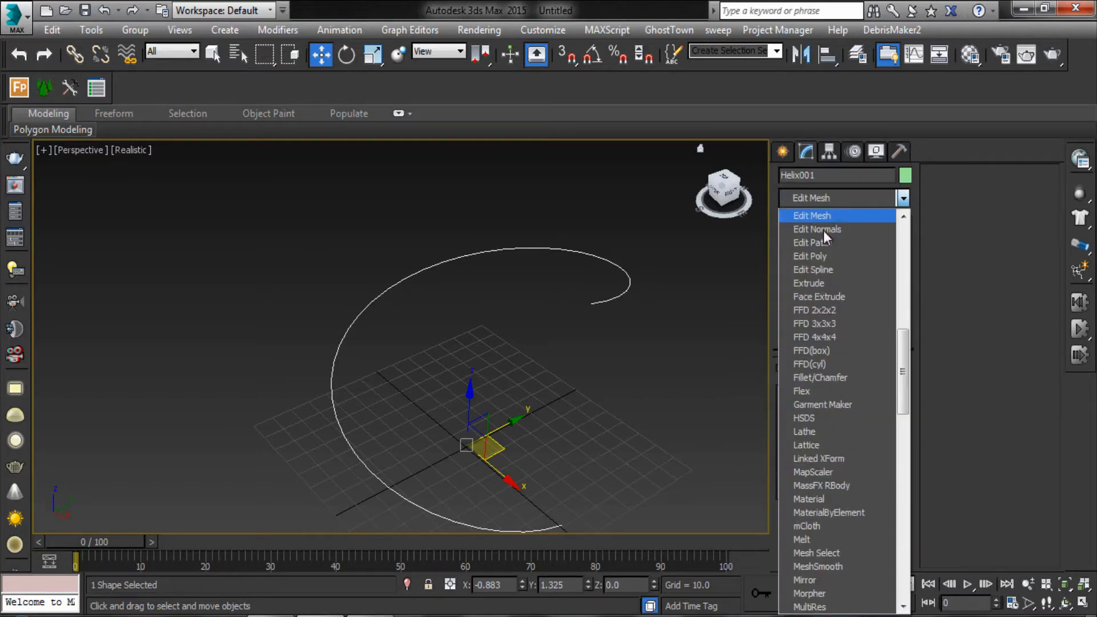
click(808, 283)
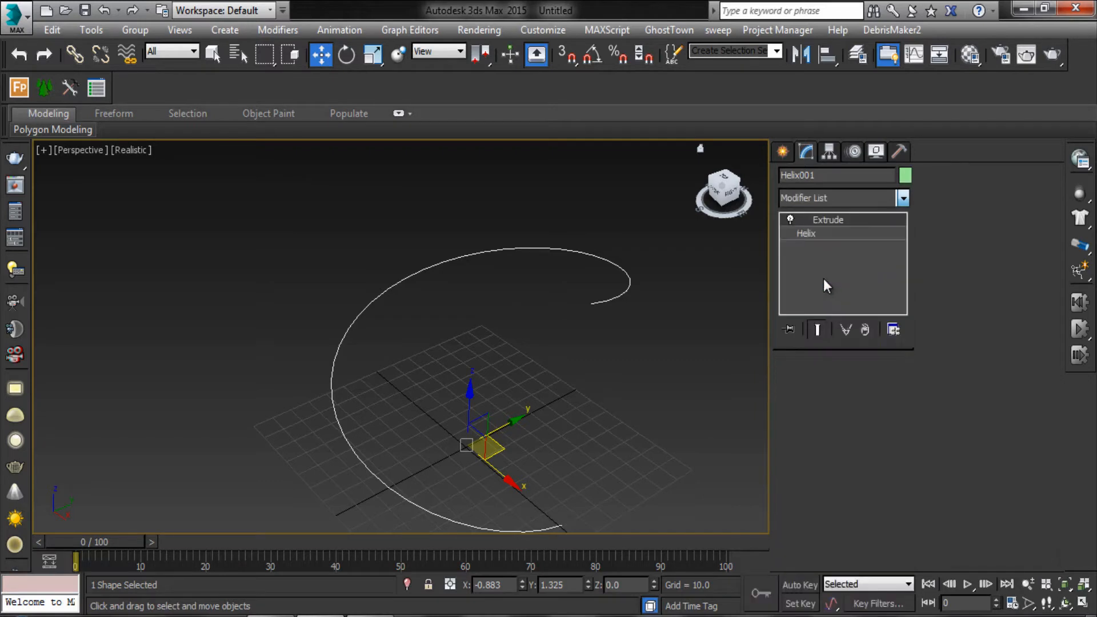
click(827, 220)
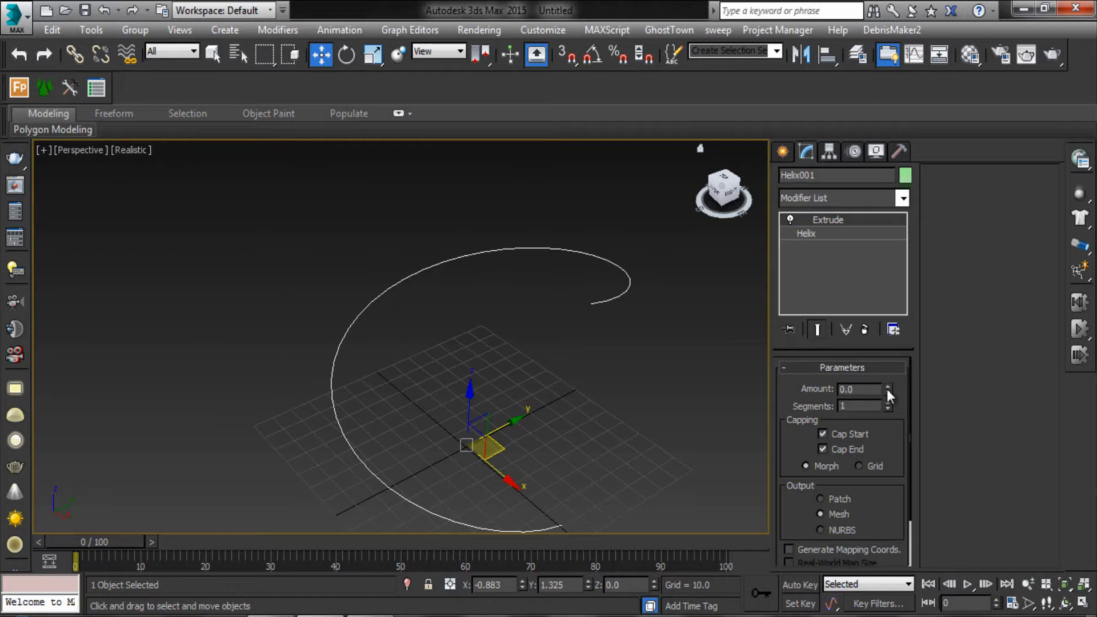
drag(860, 389, 860, 370)
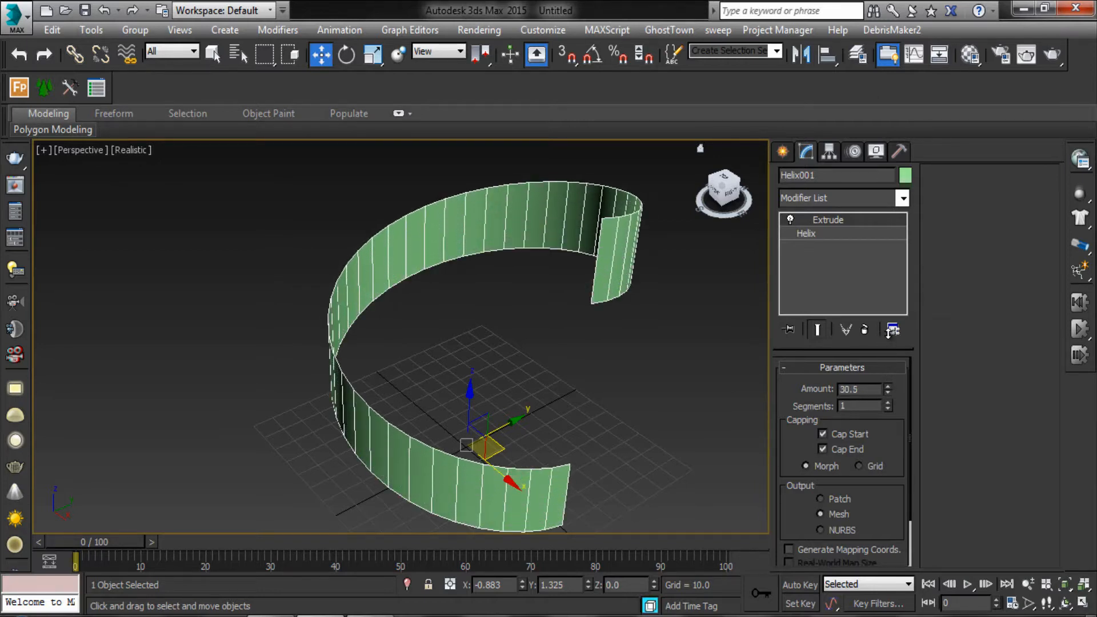
click(888, 386)
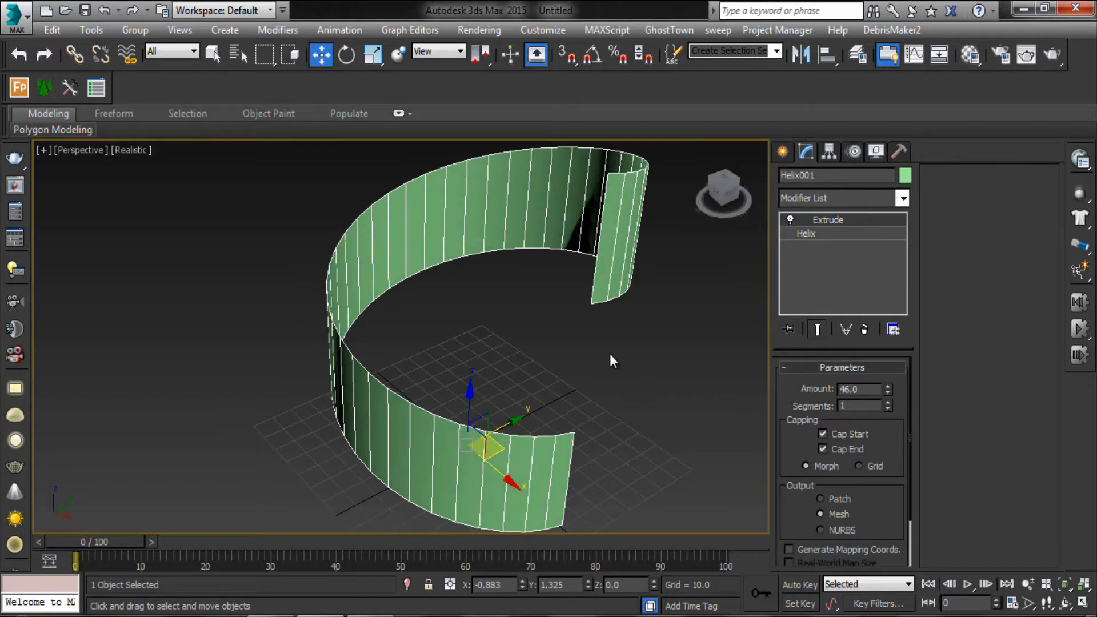
drag(612, 360, 493, 335)
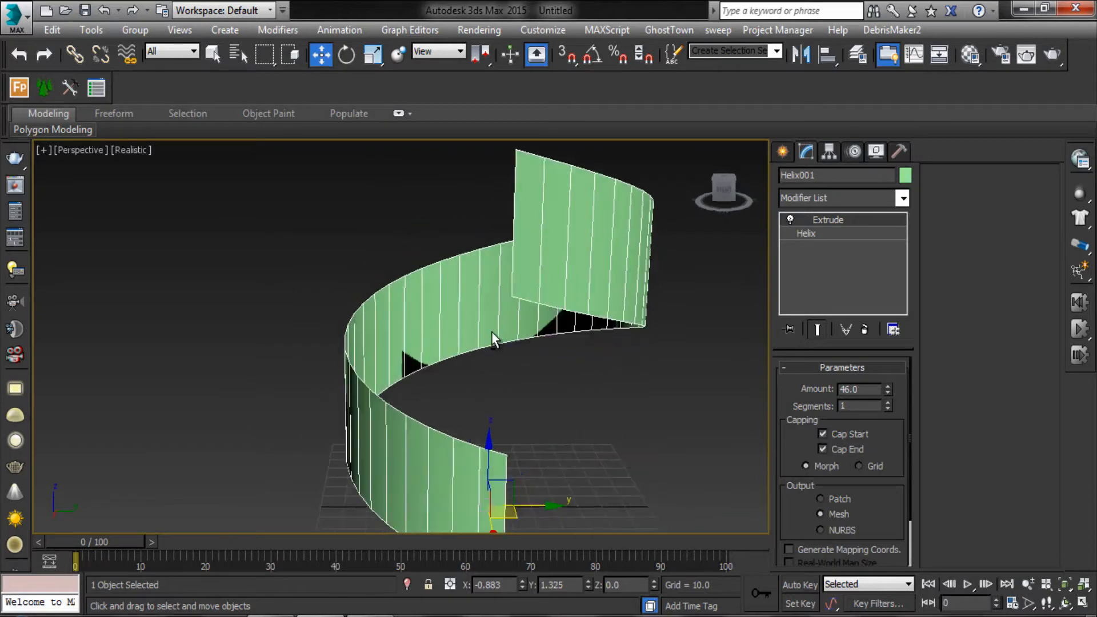
drag(493, 339, 506, 457)
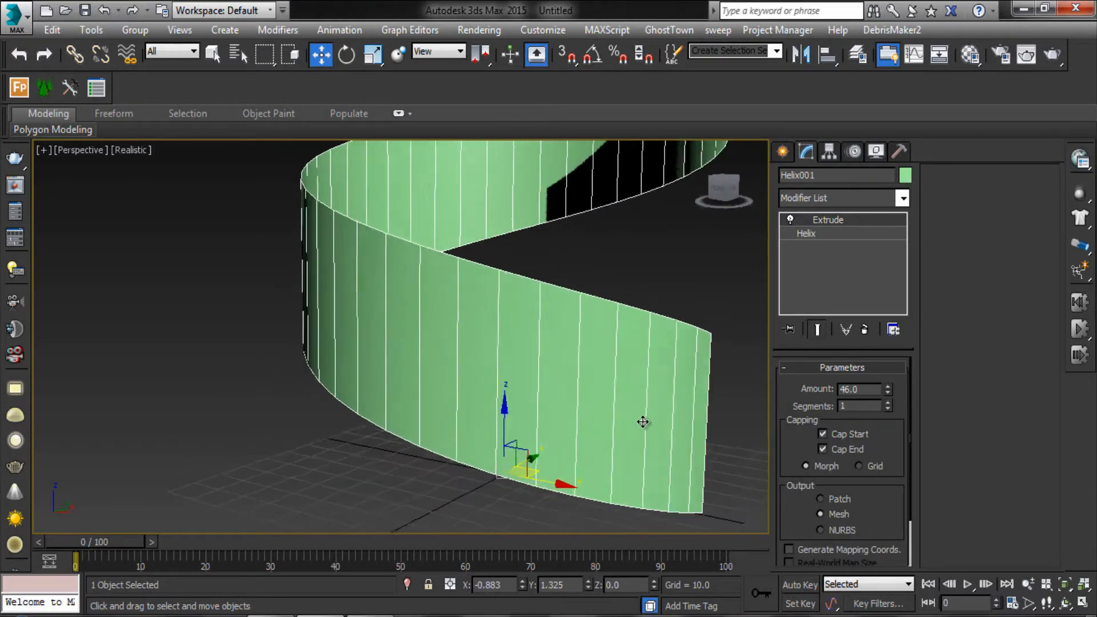
drag(642, 421, 539, 479)
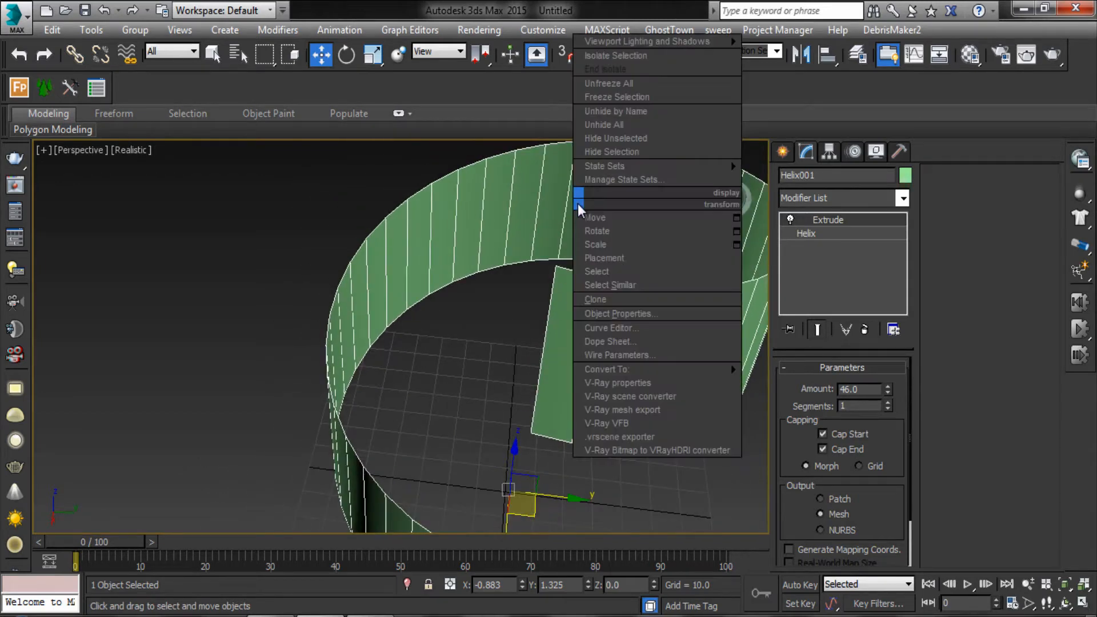
mouse_move(607, 369)
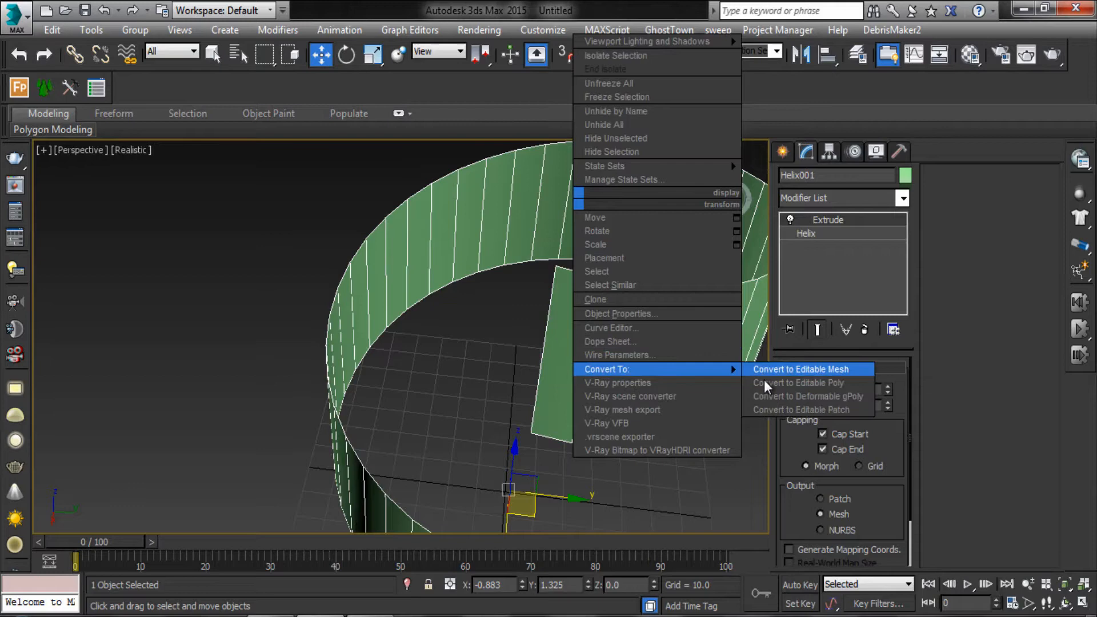
Convert Helix001 to Editable Poly and scale its selected bottom border edges inward
click(797, 383)
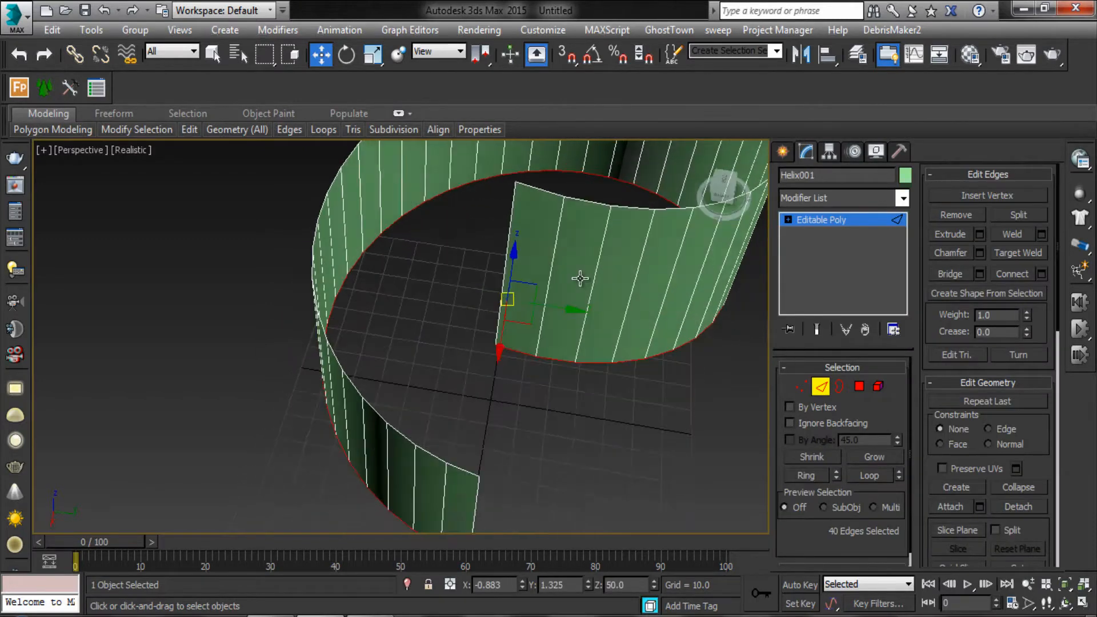
drag(579, 278, 584, 356)
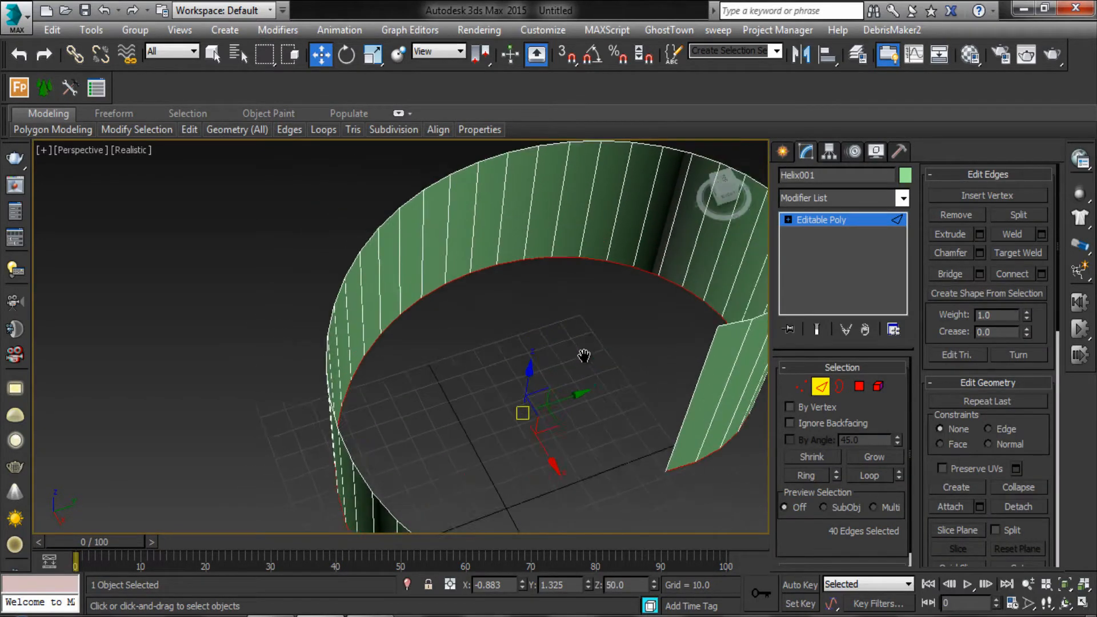
drag(584, 355, 639, 379)
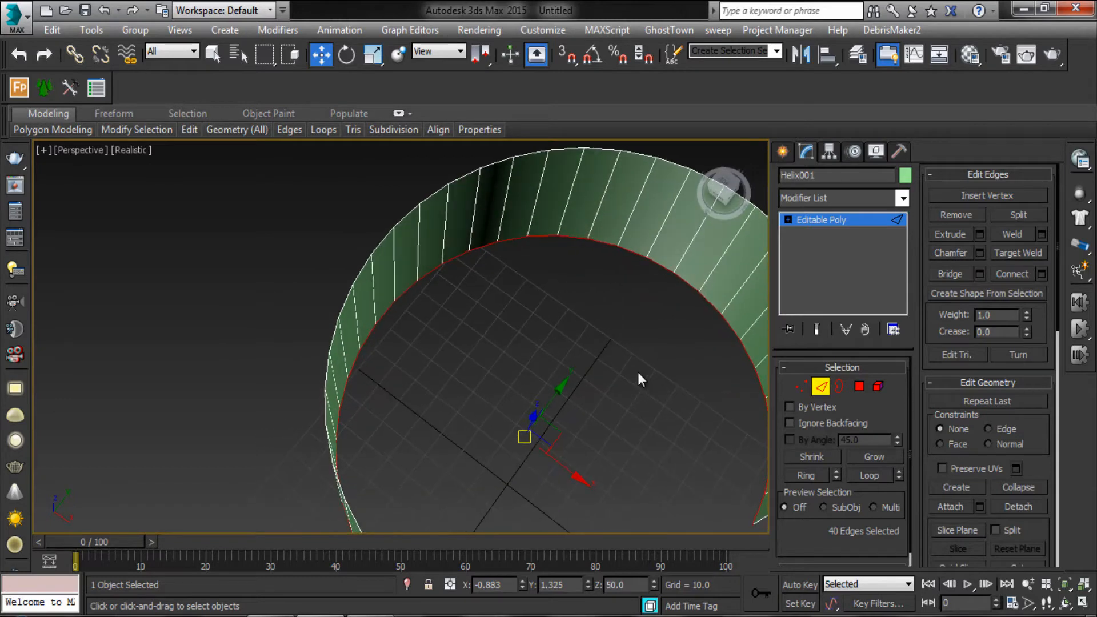
click(370, 51)
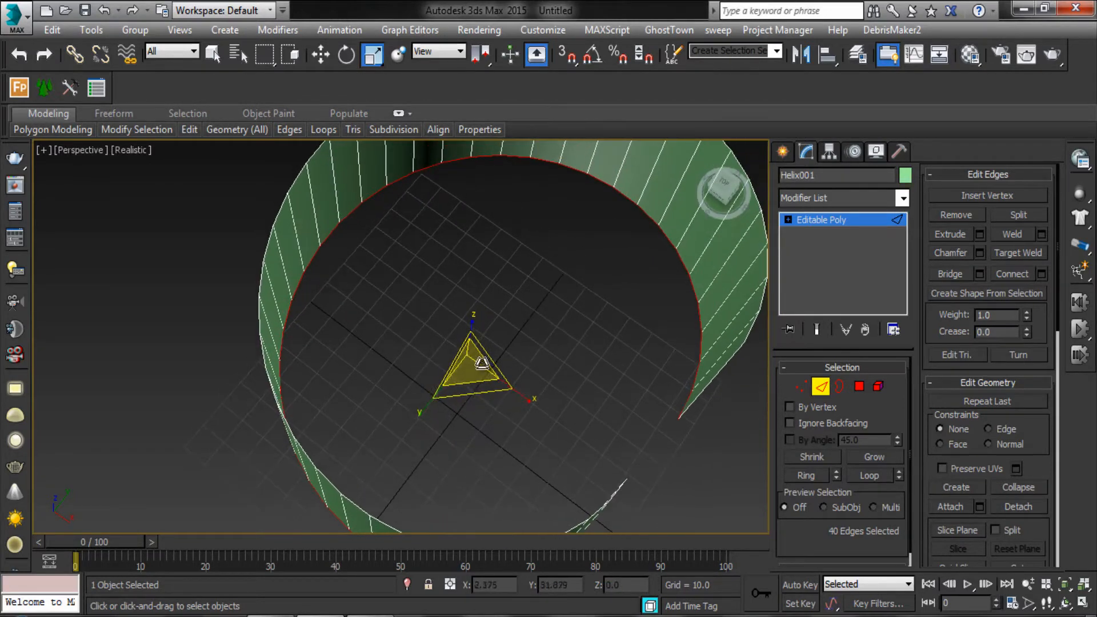
drag(479, 360, 477, 388)
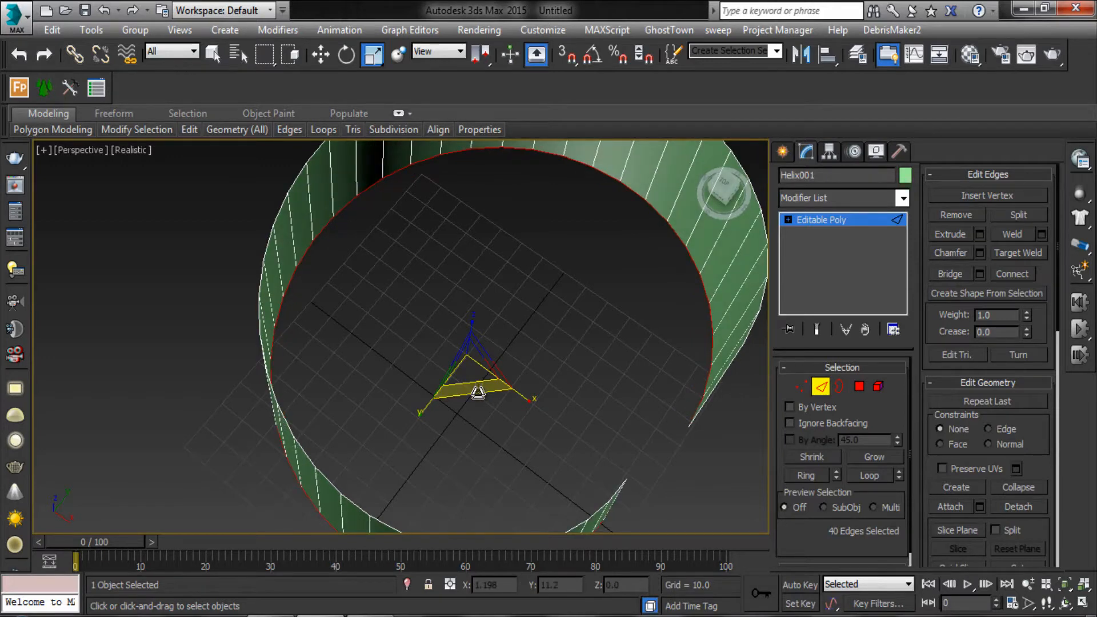
Shift-drag the 40 base edges inward to form a flat floor ring with a raised lip
key(shift)
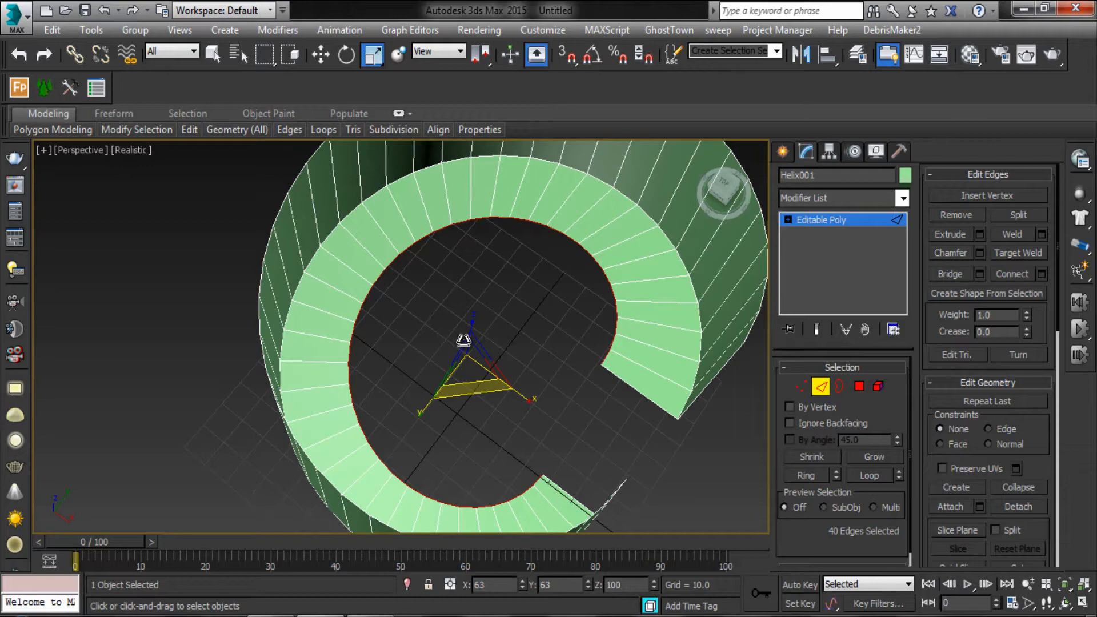
drag(461, 336, 532, 316)
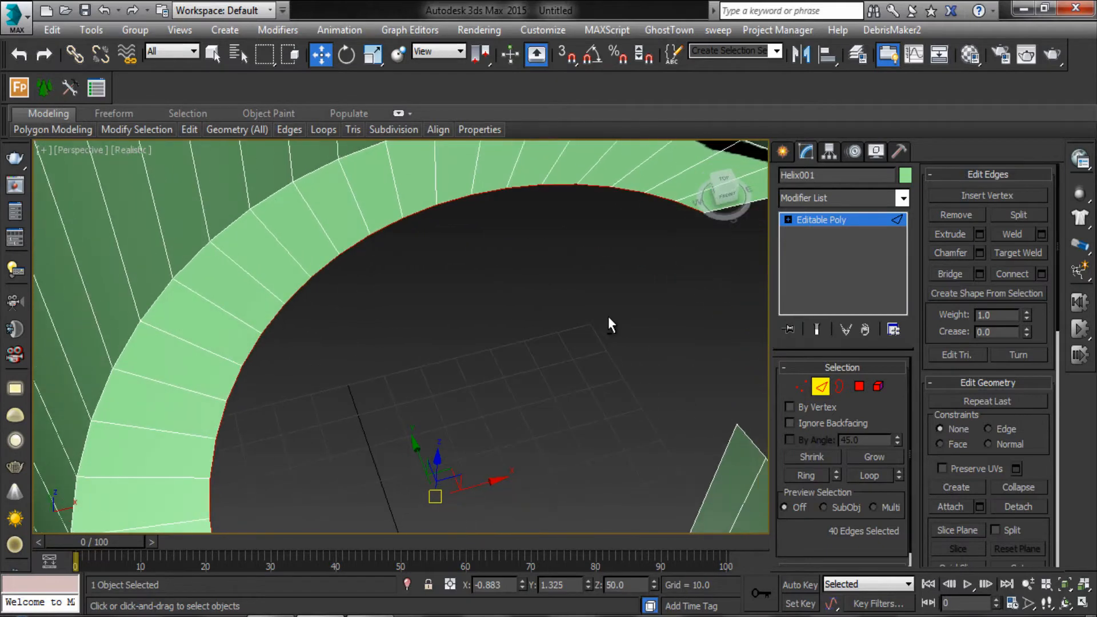
key(shift)
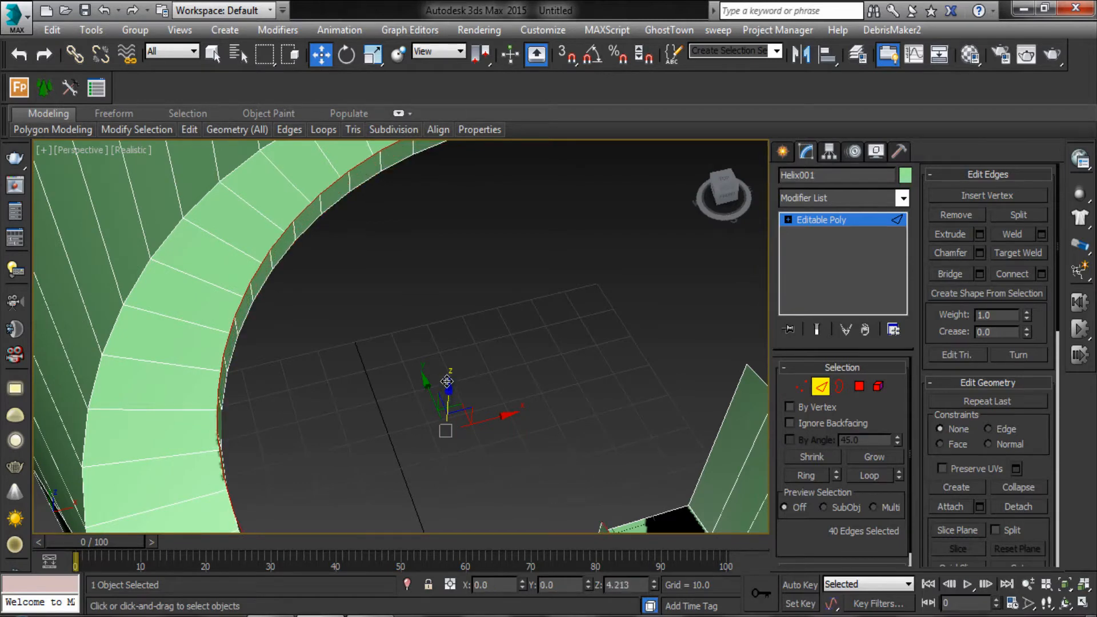
drag(445, 392, 446, 374)
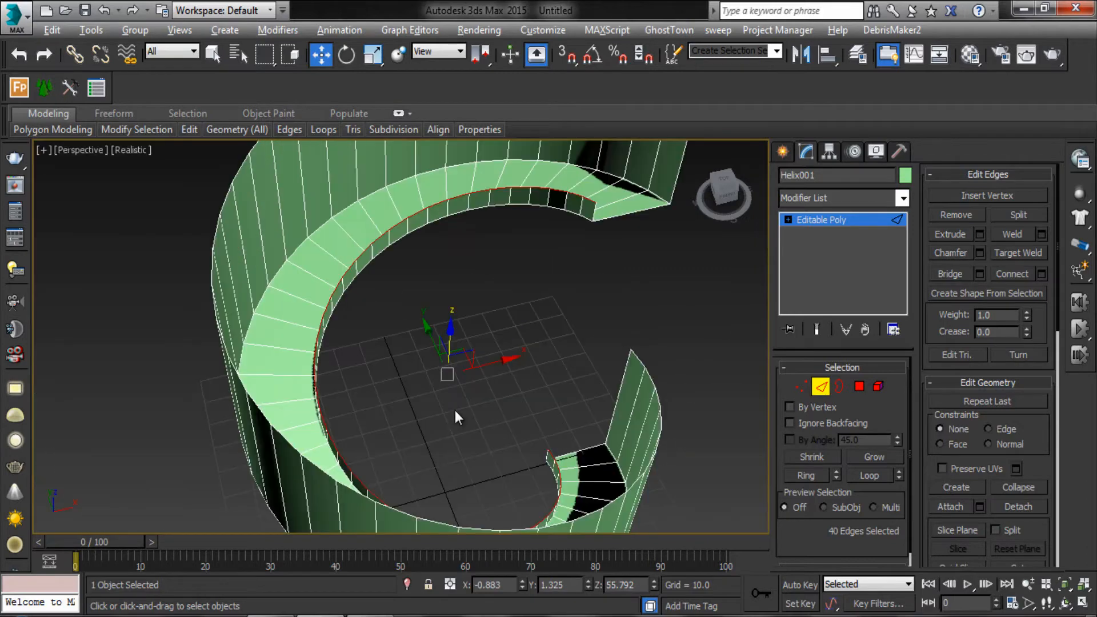
drag(455, 418, 362, 381)
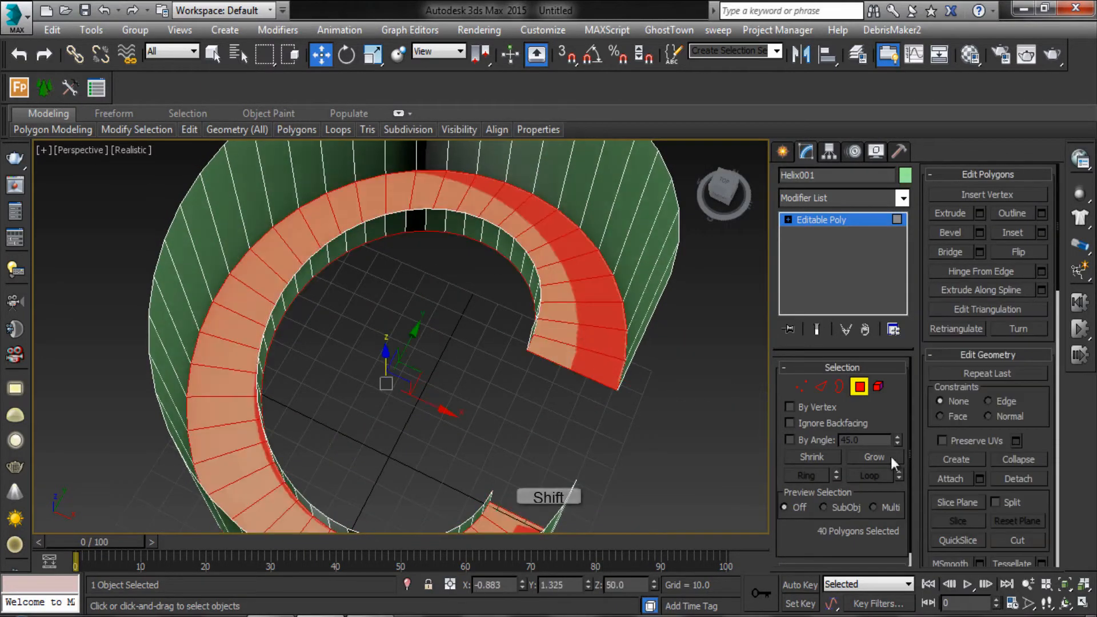
Detach the 40 ledge polygons into a new object named Object001
click(1017, 369)
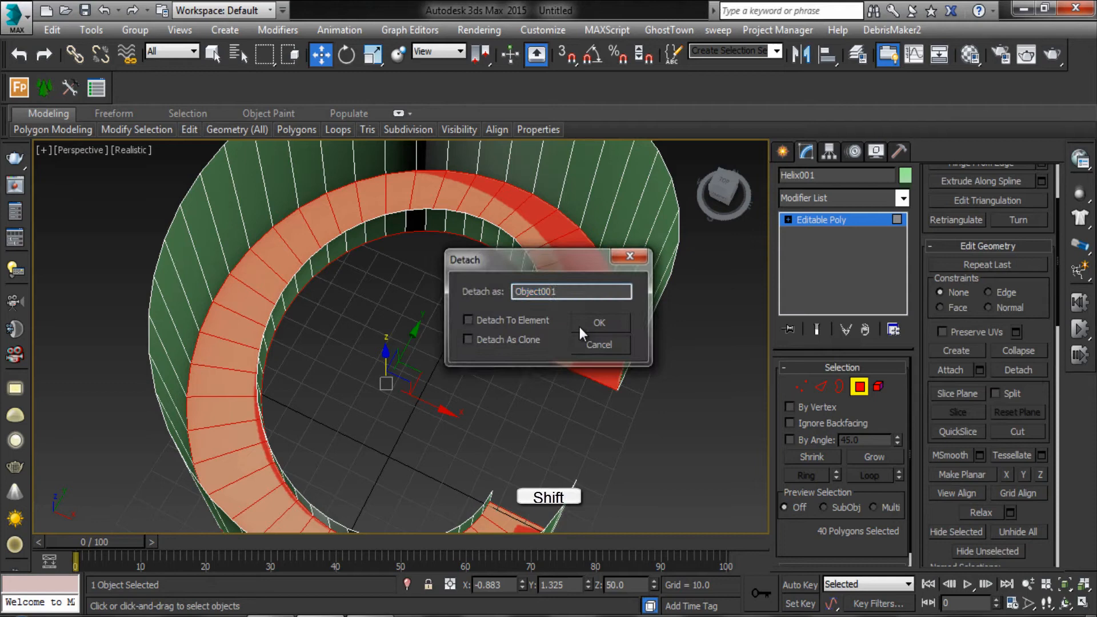
click(598, 322)
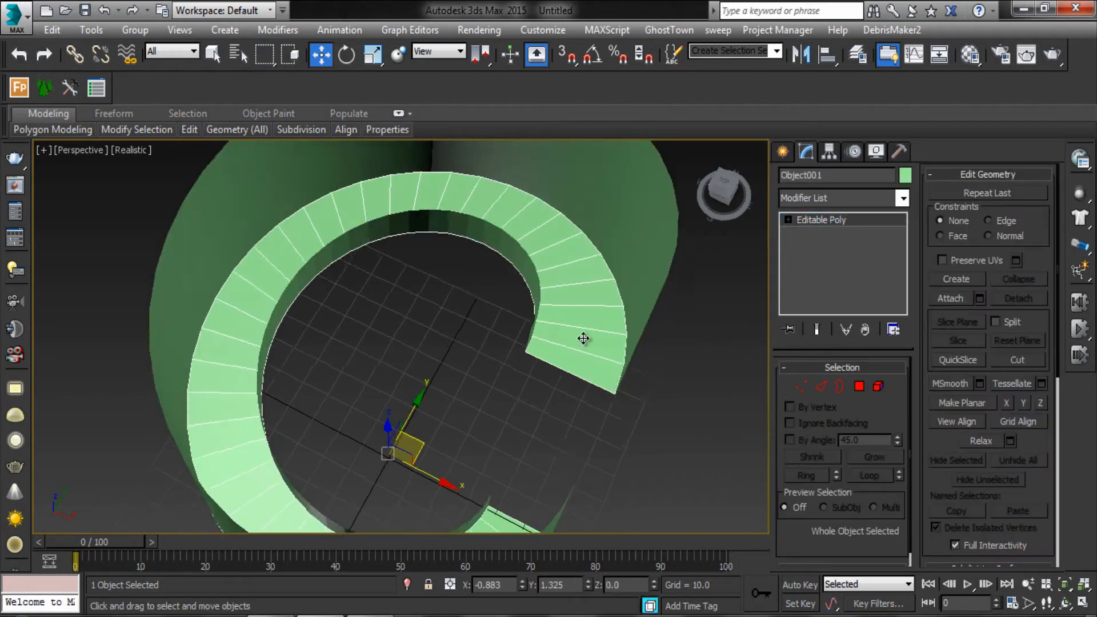
drag(583, 338, 564, 305)
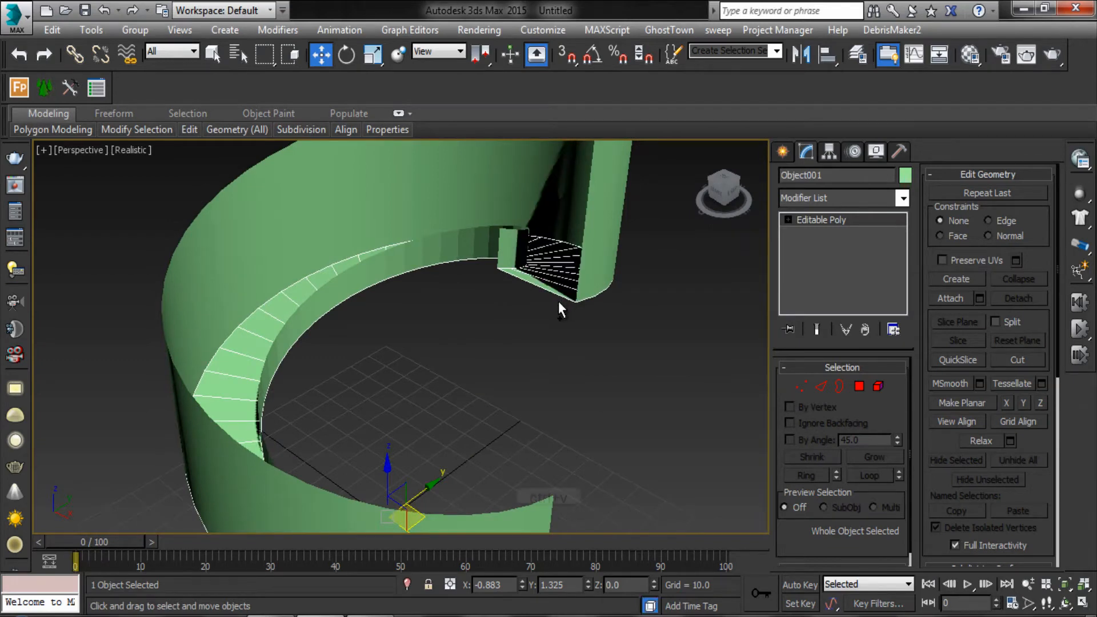
Paste a Copy of the ledge named Object002
key(ctrl+v)
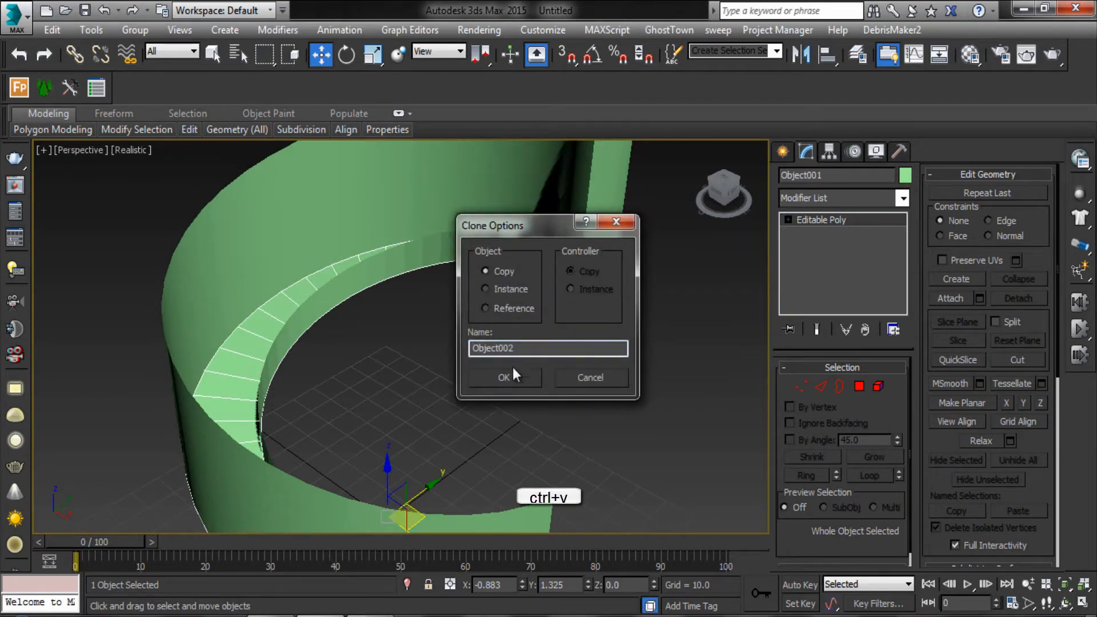
click(503, 378)
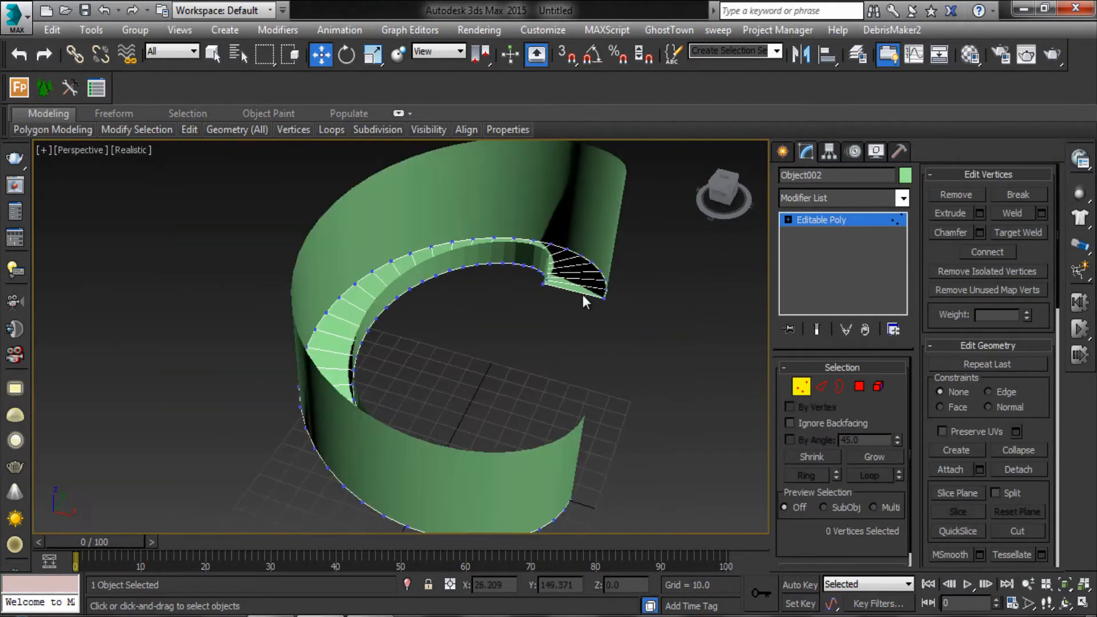
Marquee-select all 82 vertices of Object002 and Break them
drag(584, 301, 283, 252)
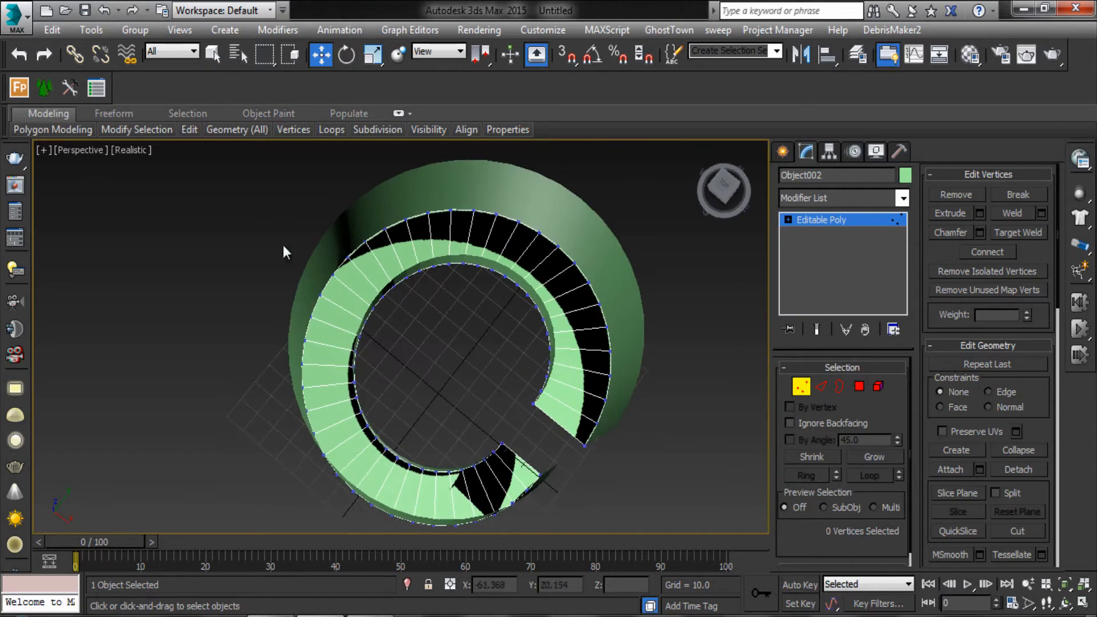
drag(287, 251, 616, 542)
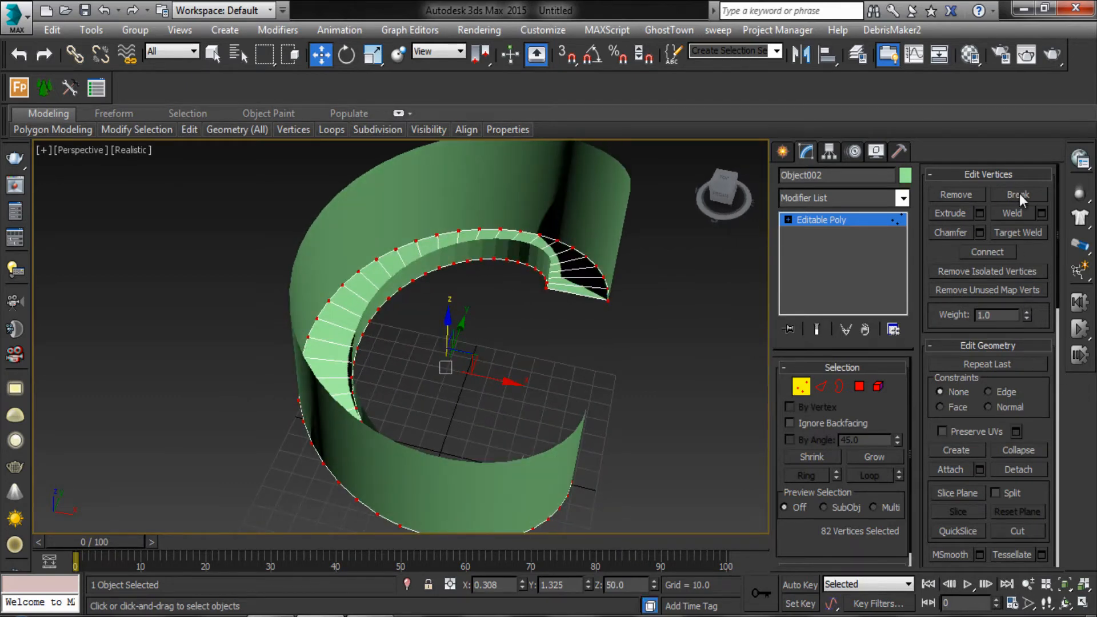
click(1017, 194)
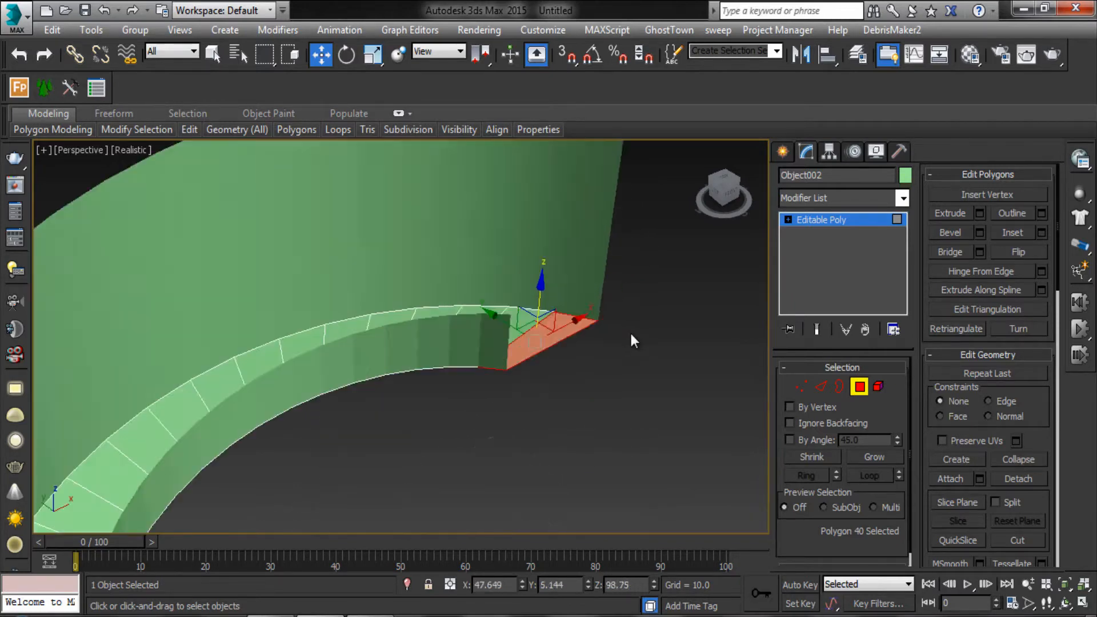
Move the ledge segments up along Z in increasing amounts to create stair treads
drag(629, 341, 601, 345)
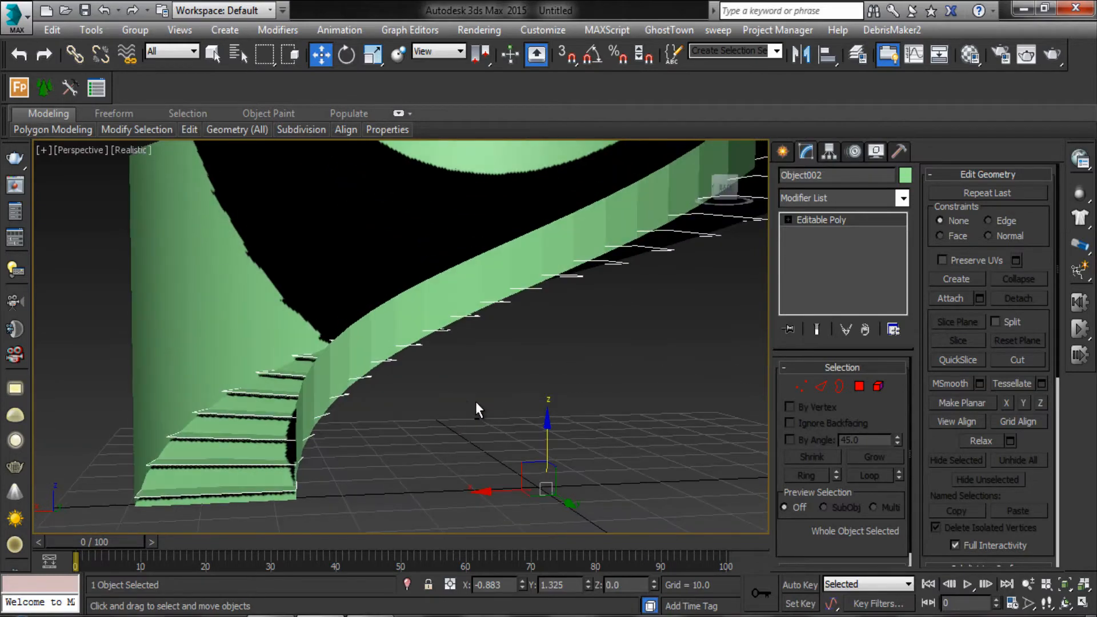
drag(479, 408, 461, 305)
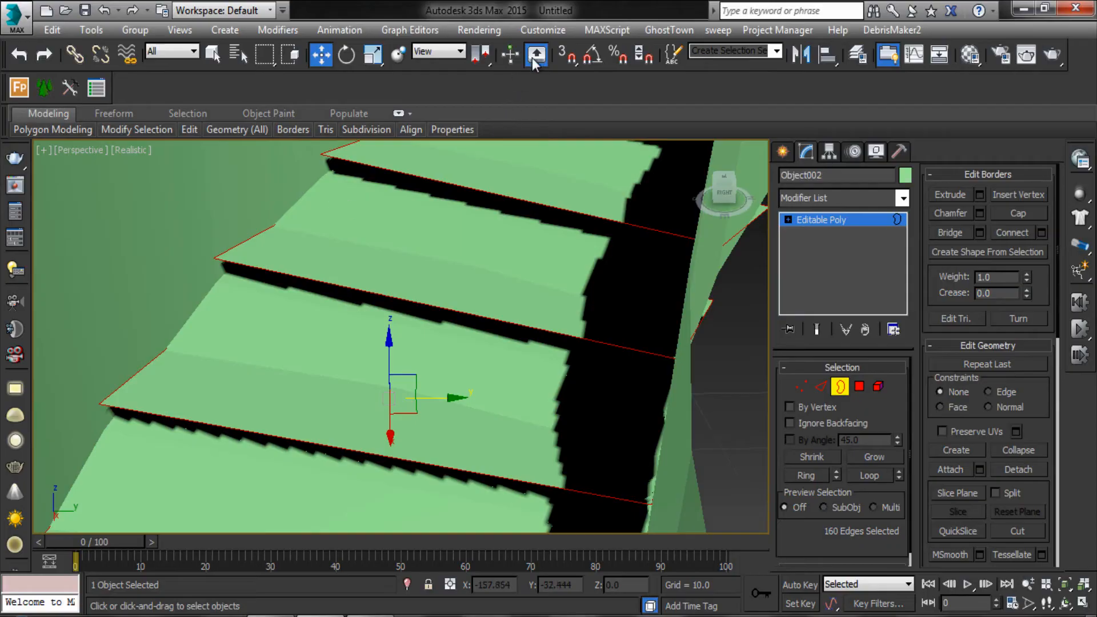
Enable Vertex snapping and Shift-drag tread border edges down onto the step below
click(536, 53)
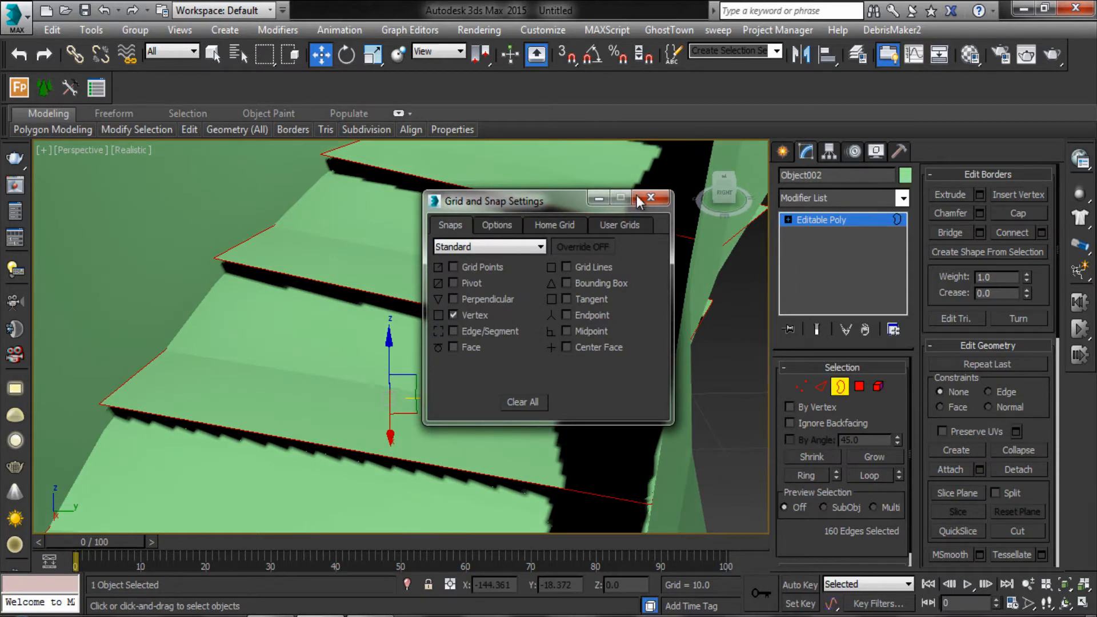
click(650, 198)
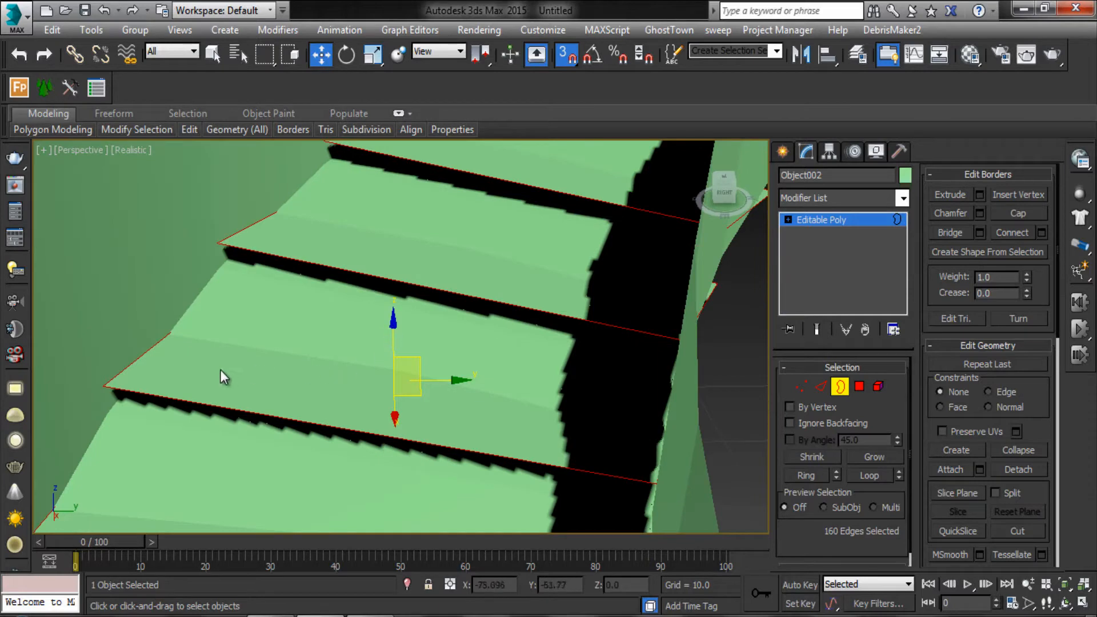
mouse_move(106, 386)
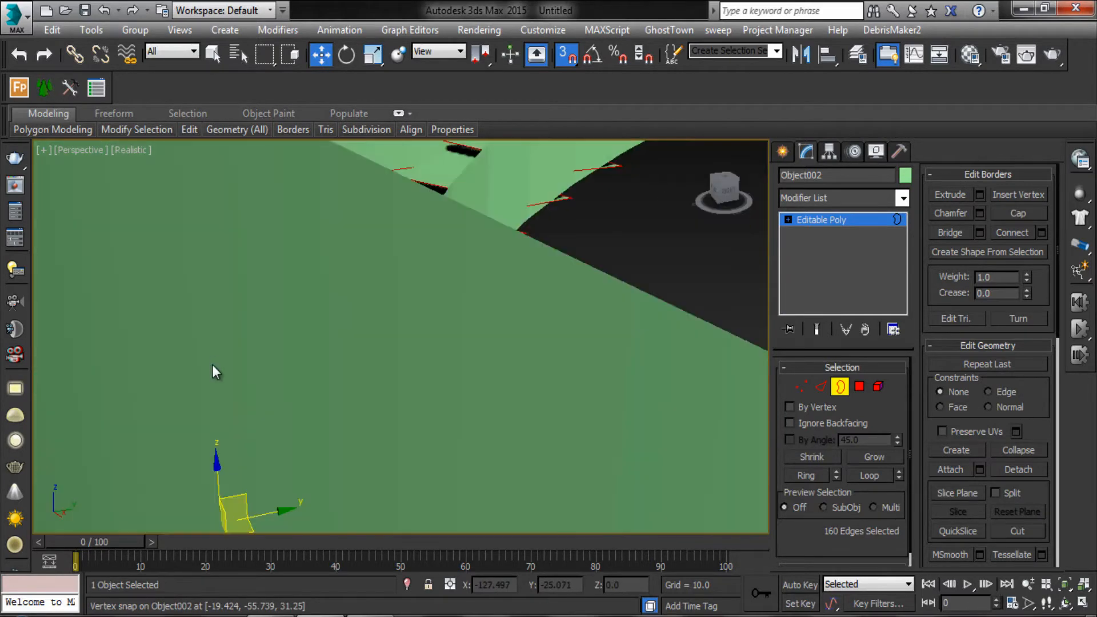
drag(213, 371, 489, 332)
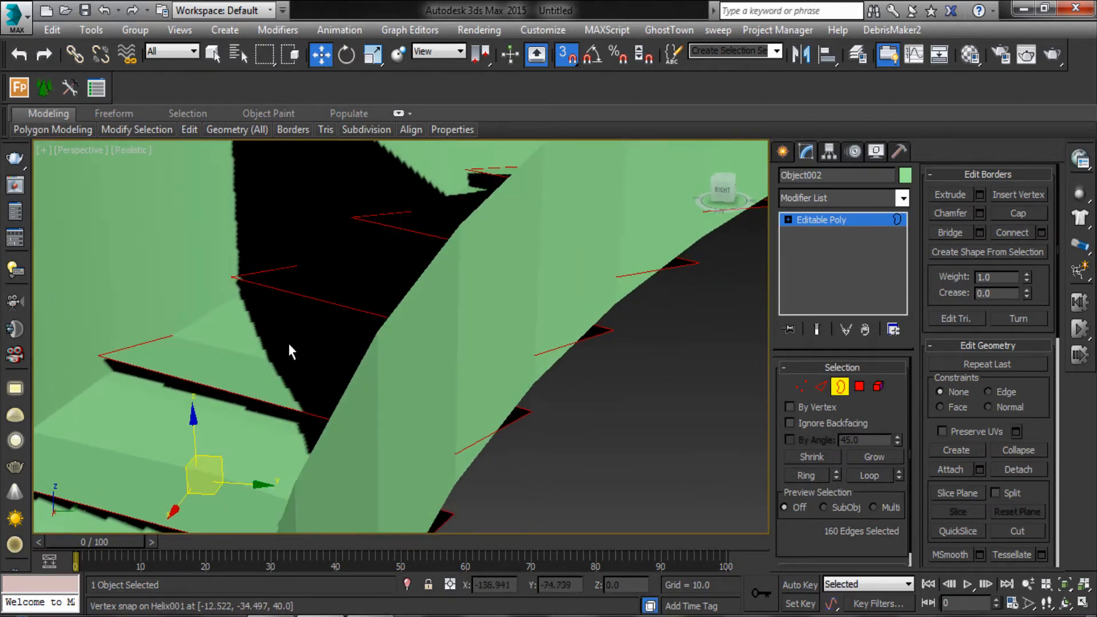
drag(290, 350, 261, 325)
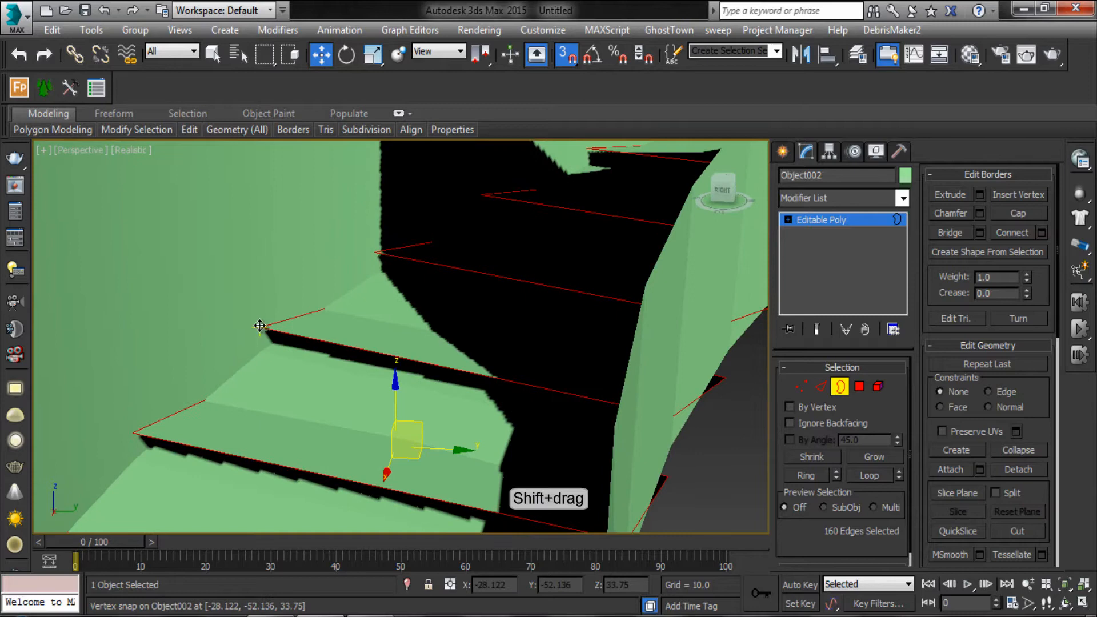
drag(260, 325, 258, 343)
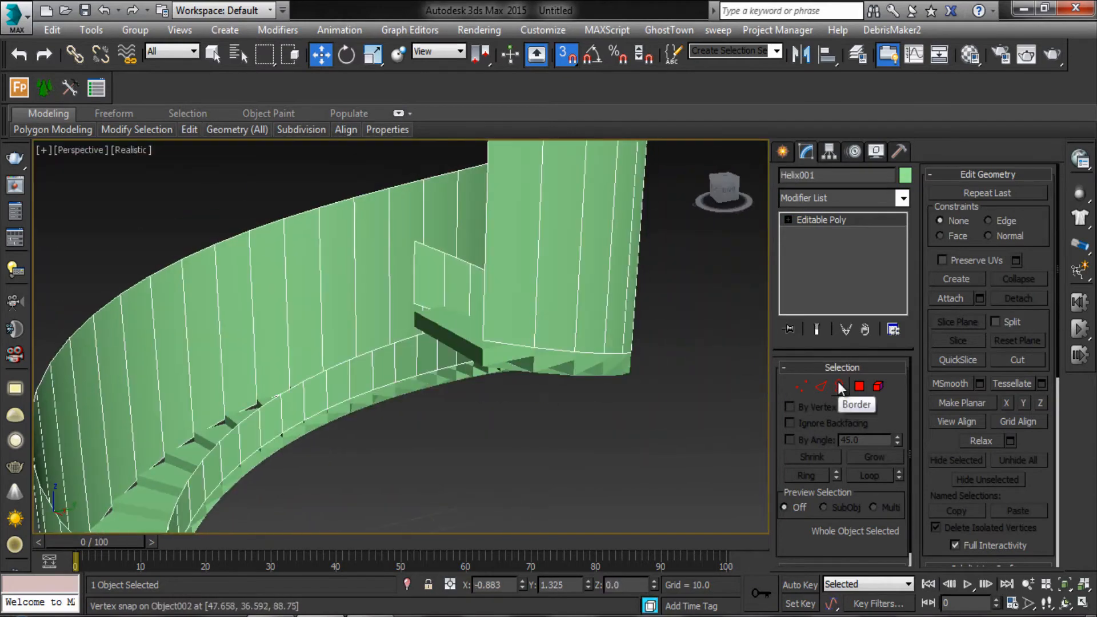
Select Helix001's loop of 80 base edges in Edge mode
click(820, 386)
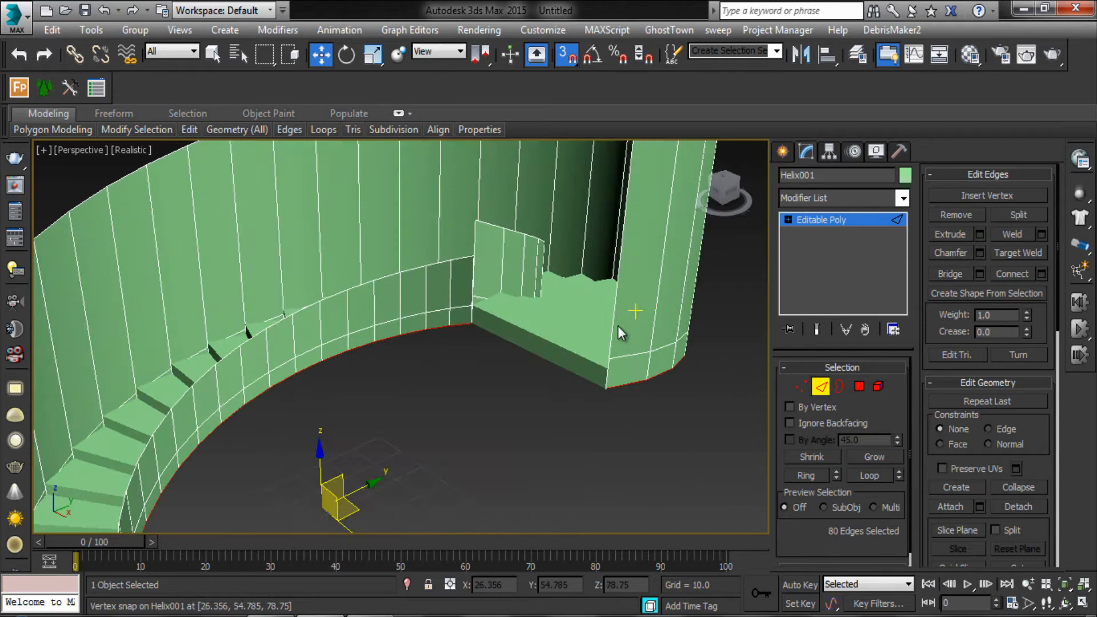
click(190, 130)
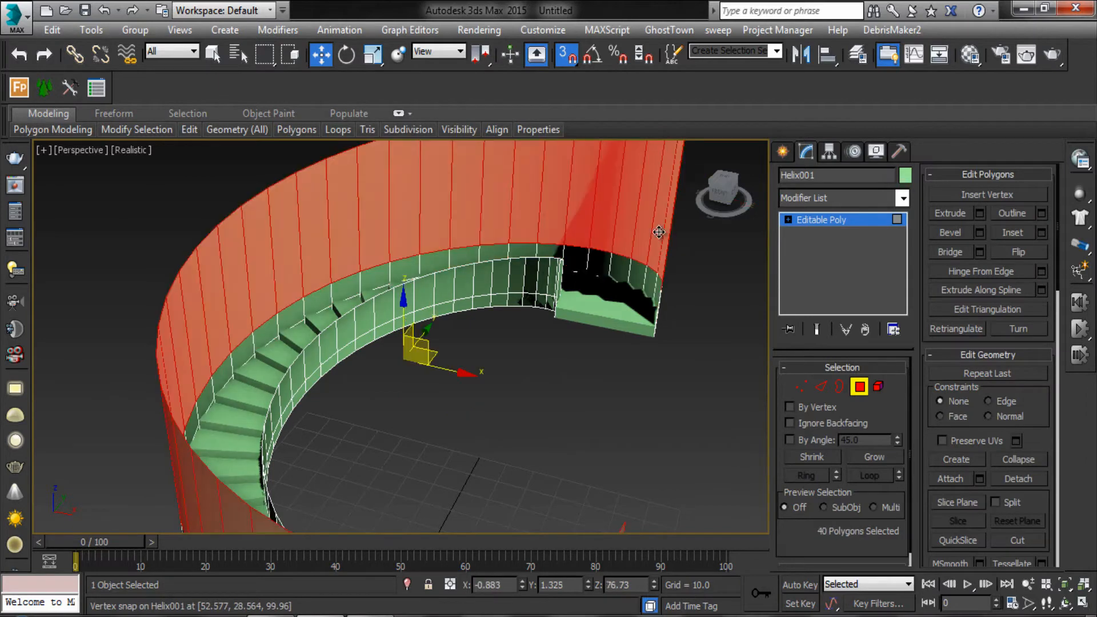
Detach the forty upper railing faces from Helix001 as Object003
drag(657, 232, 589, 264)
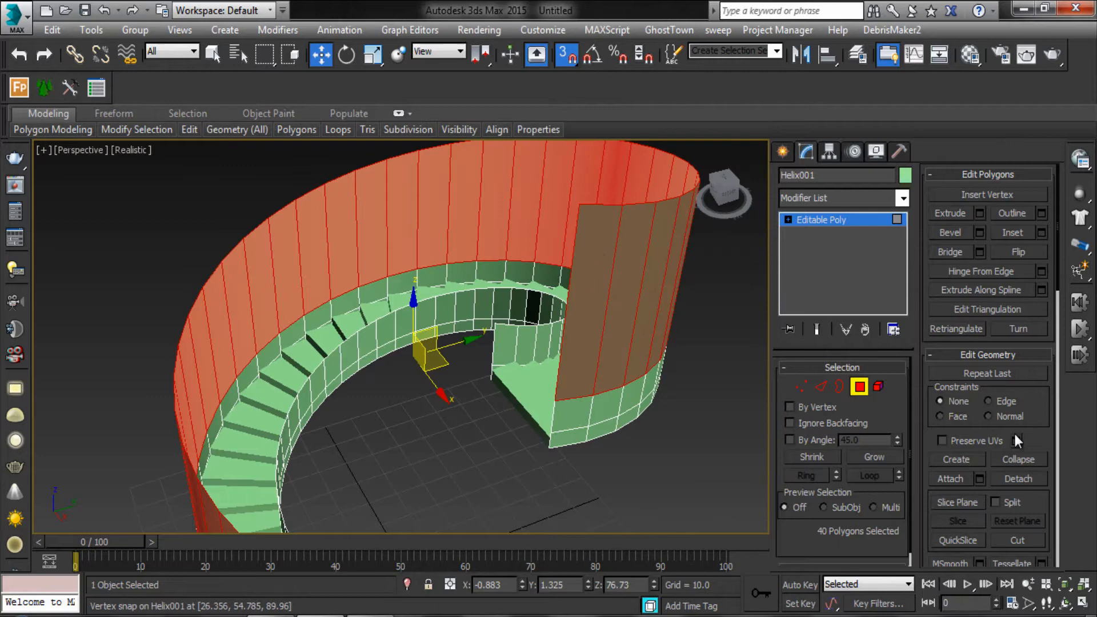
click(1018, 478)
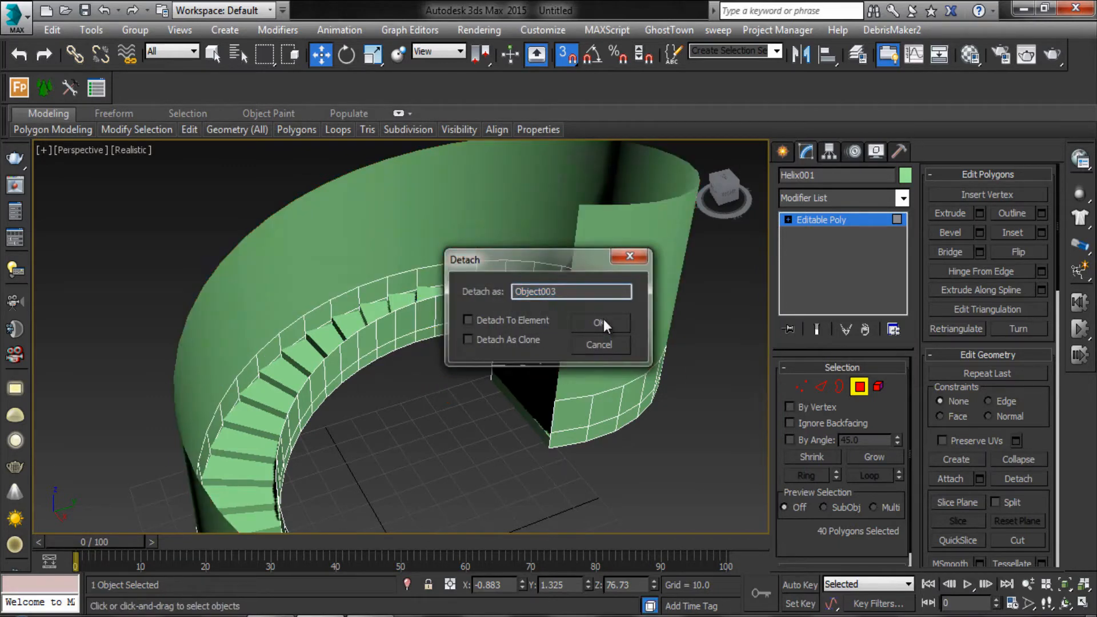
click(599, 322)
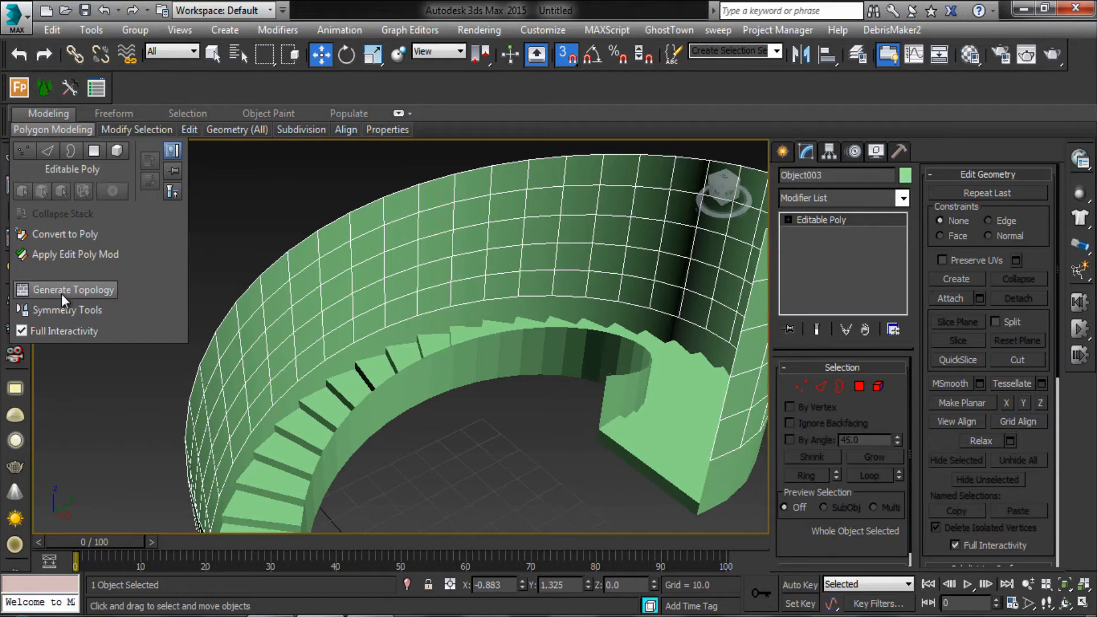
Apply a Generate Topology cellular pattern to the railing, giving 254 irregular polygons
click(73, 289)
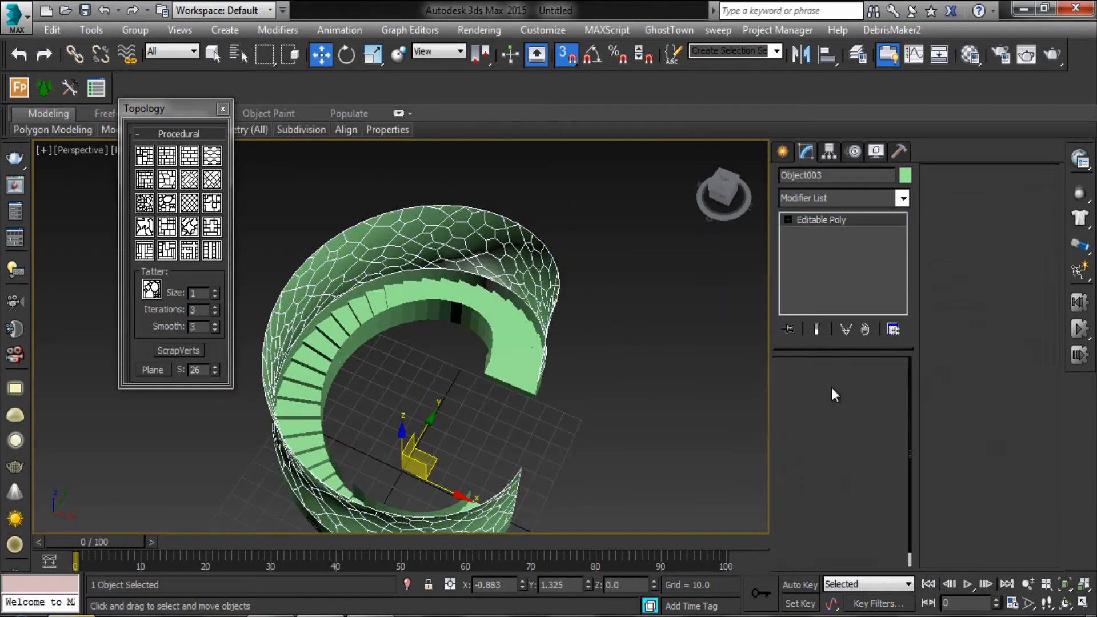
click(859, 386)
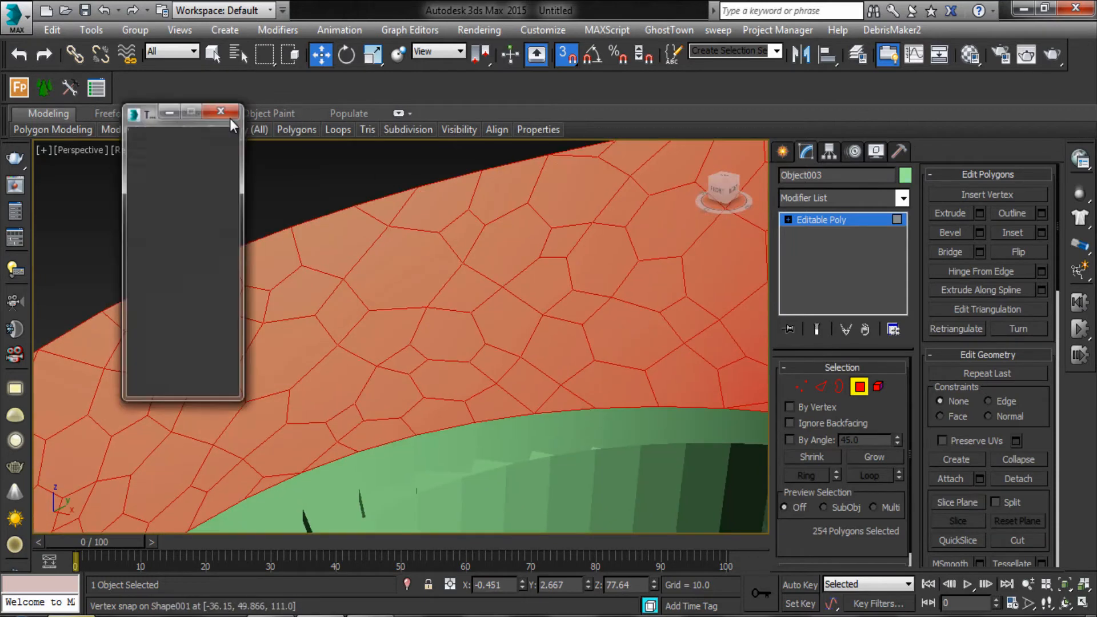
Inset every railing cell by about 0.35, leaving thin borders to become lattice struts
click(1040, 232)
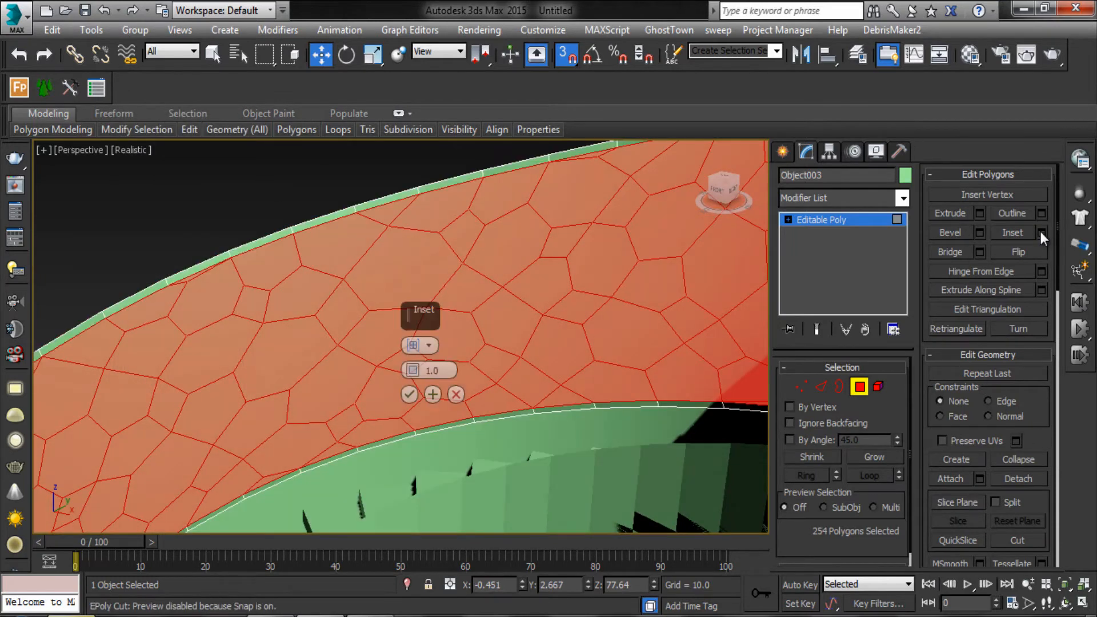
click(429, 345)
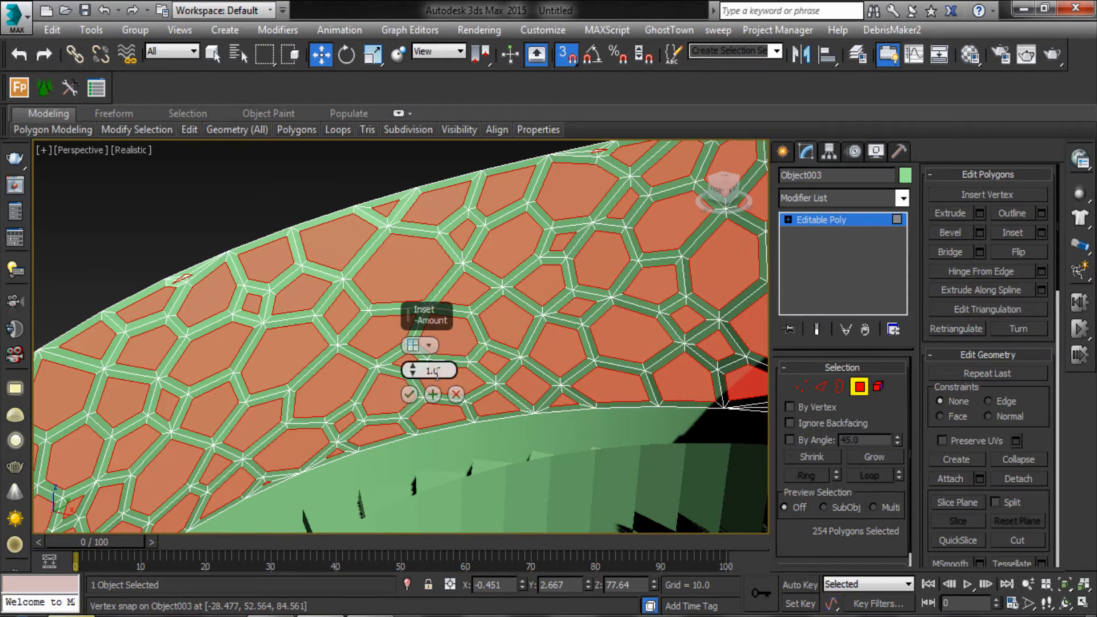
drag(412, 370, 412, 391)
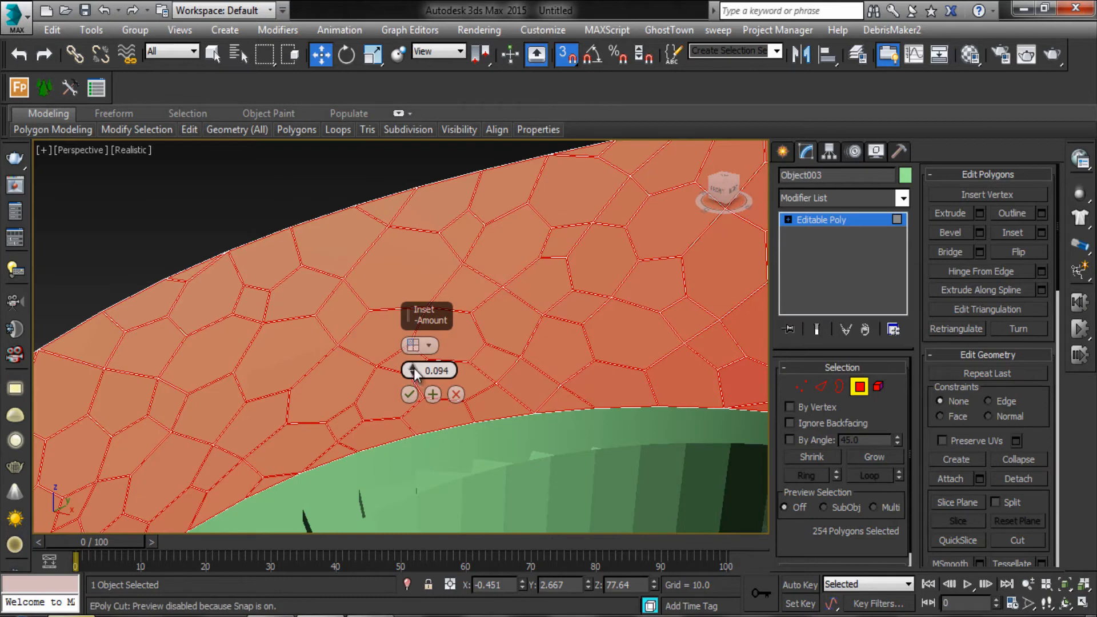
drag(413, 370, 414, 357)
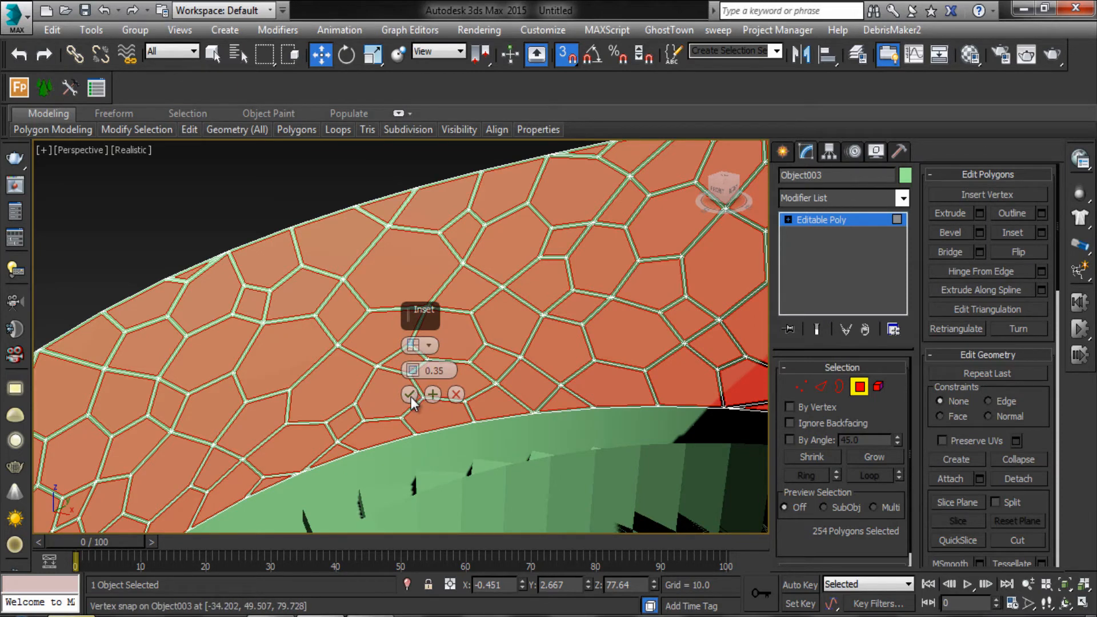
click(410, 393)
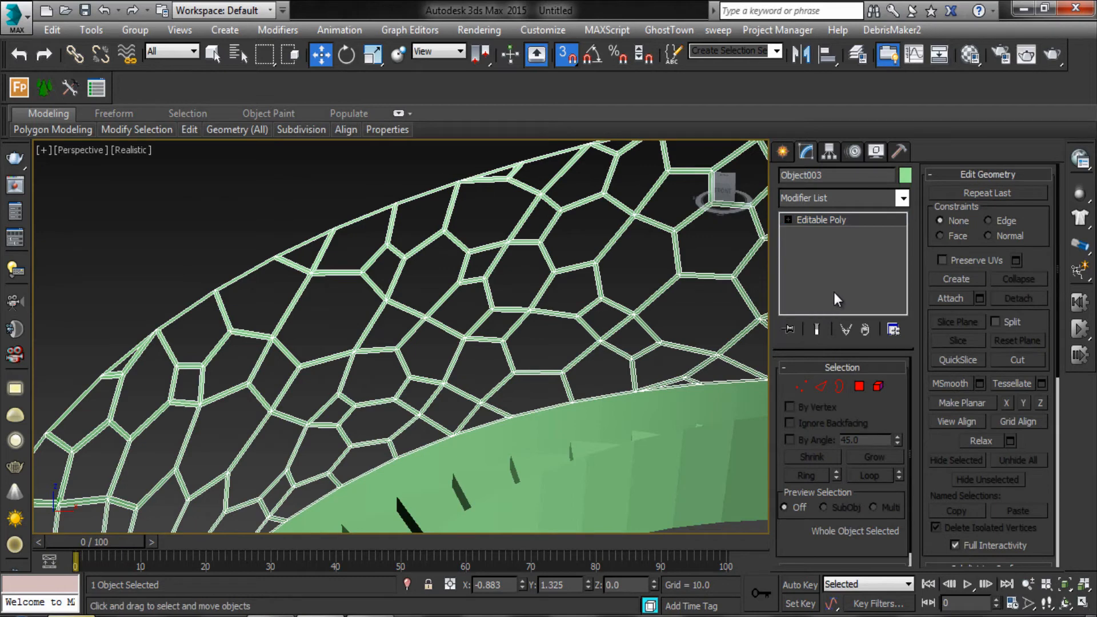
Open the object colour swatch for all five selected staircase objects
click(902, 198)
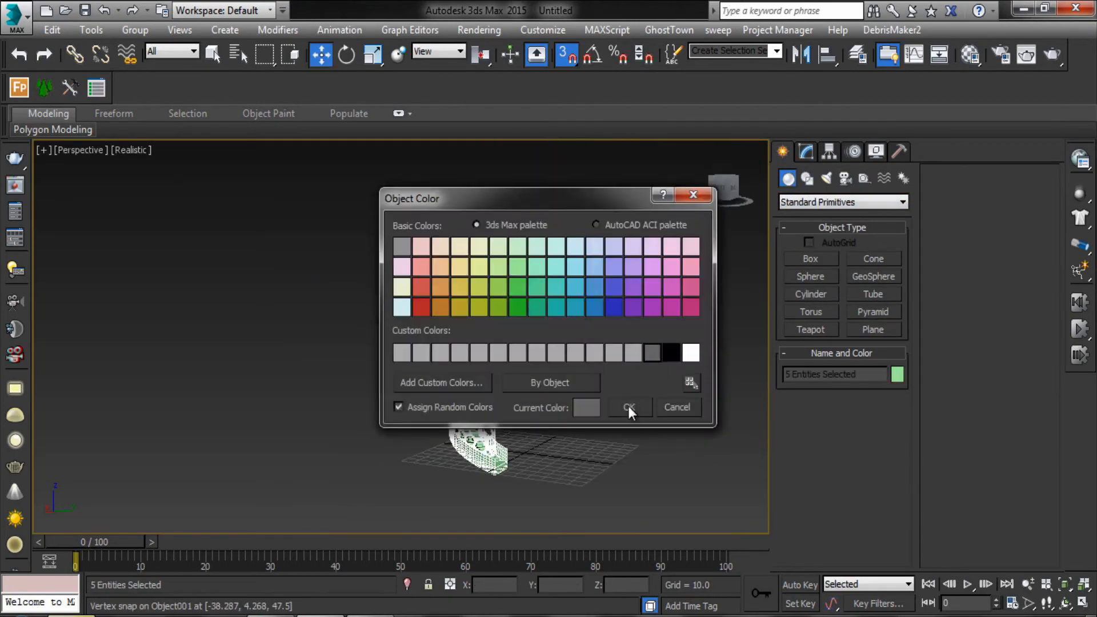
Apply grey to all five objects and orbit to inspect the perforated staircase
click(630, 407)
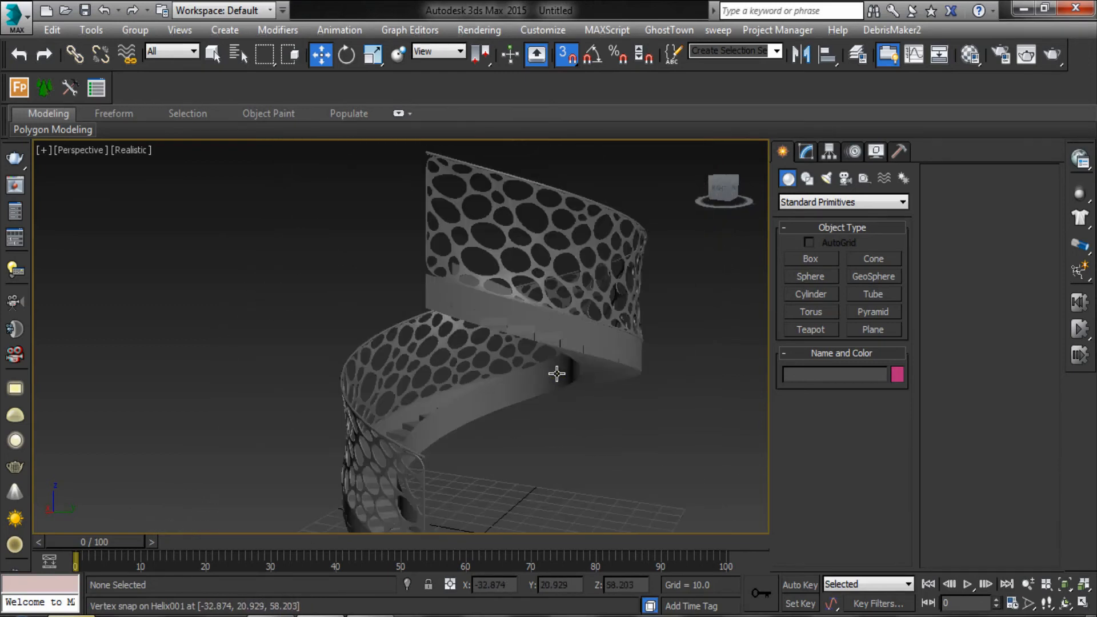
drag(556, 372, 507, 266)
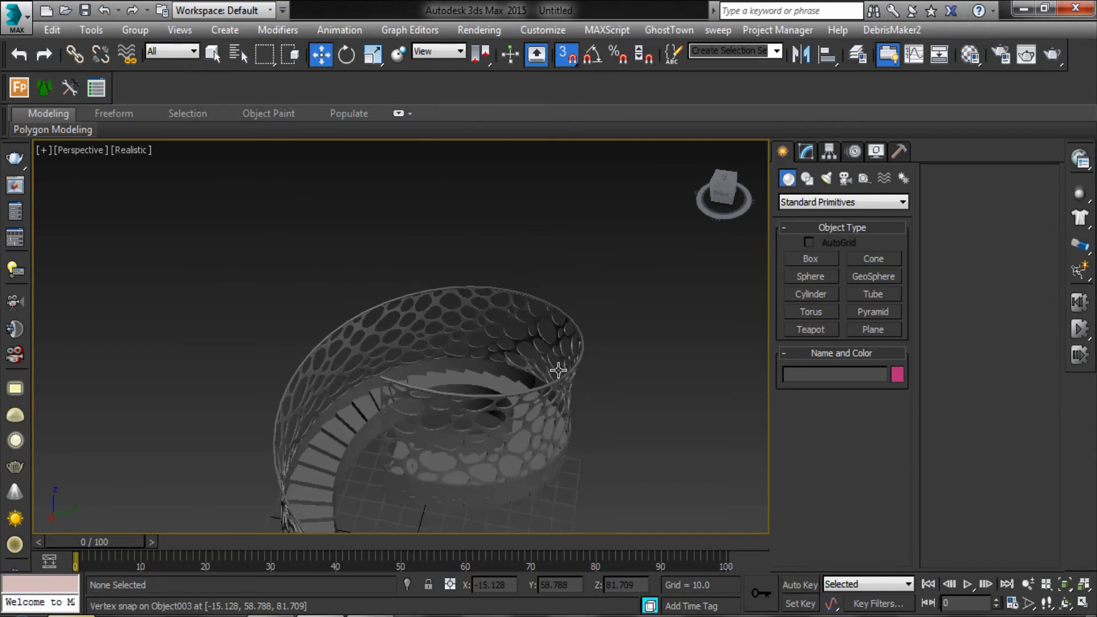
drag(558, 371, 465, 330)
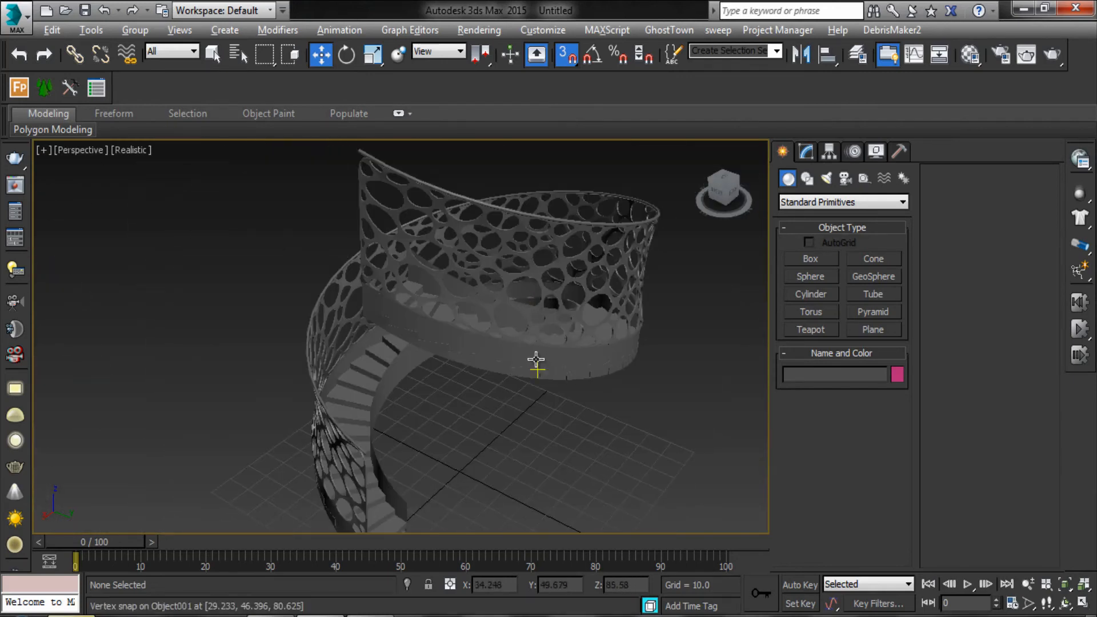
drag(536, 361, 389, 259)
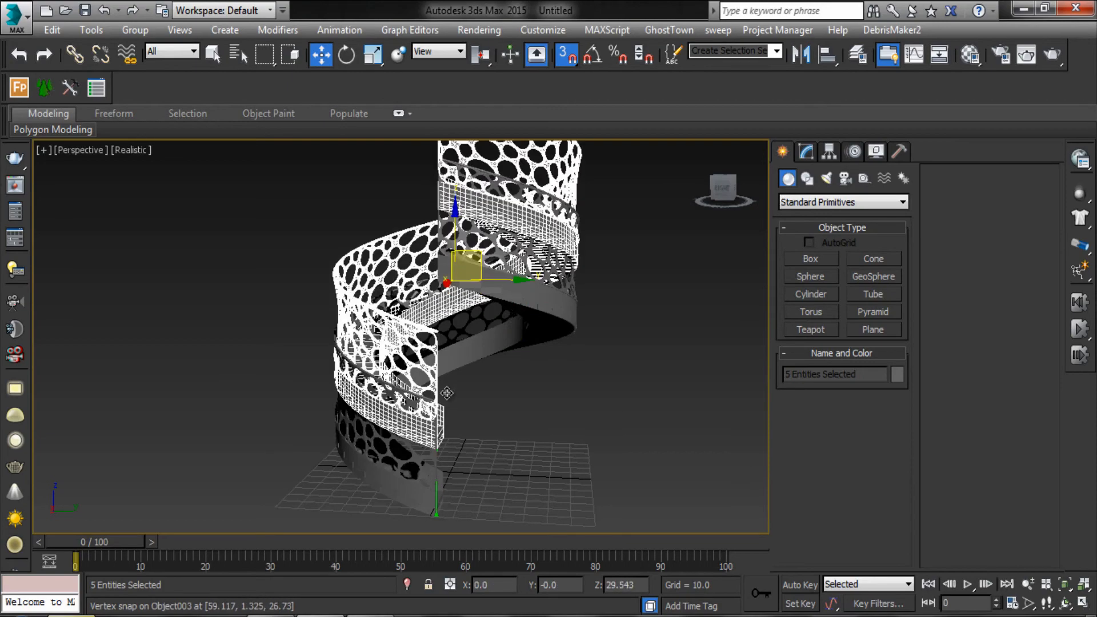
Raise the cloned level on top of the tower, then deselect and orbit around it
drag(455, 266, 435, 277)
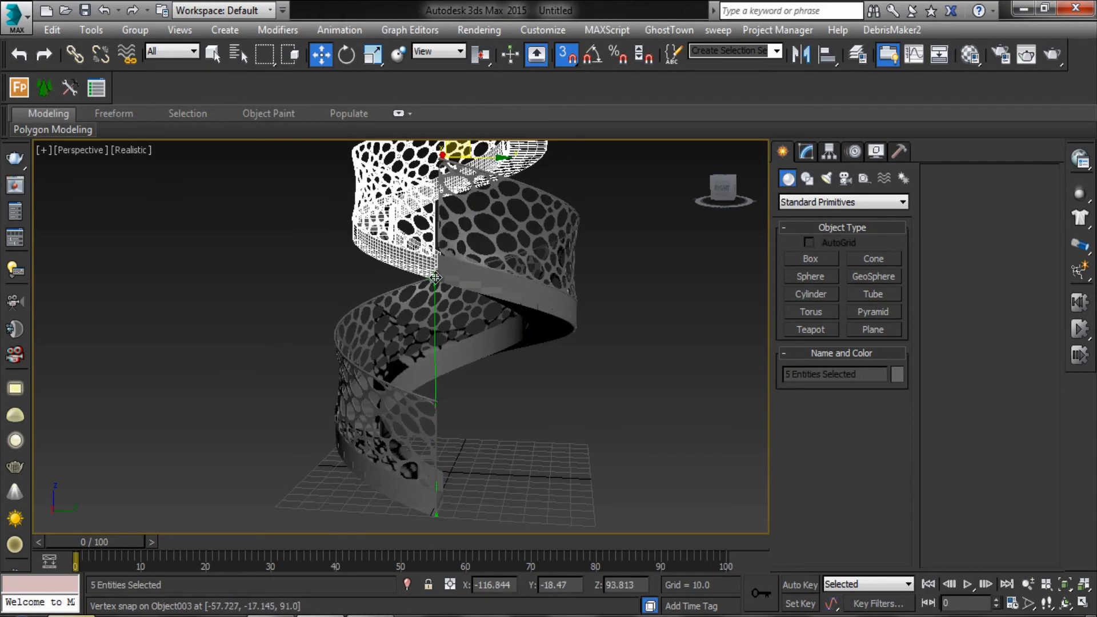
drag(436, 278, 439, 283)
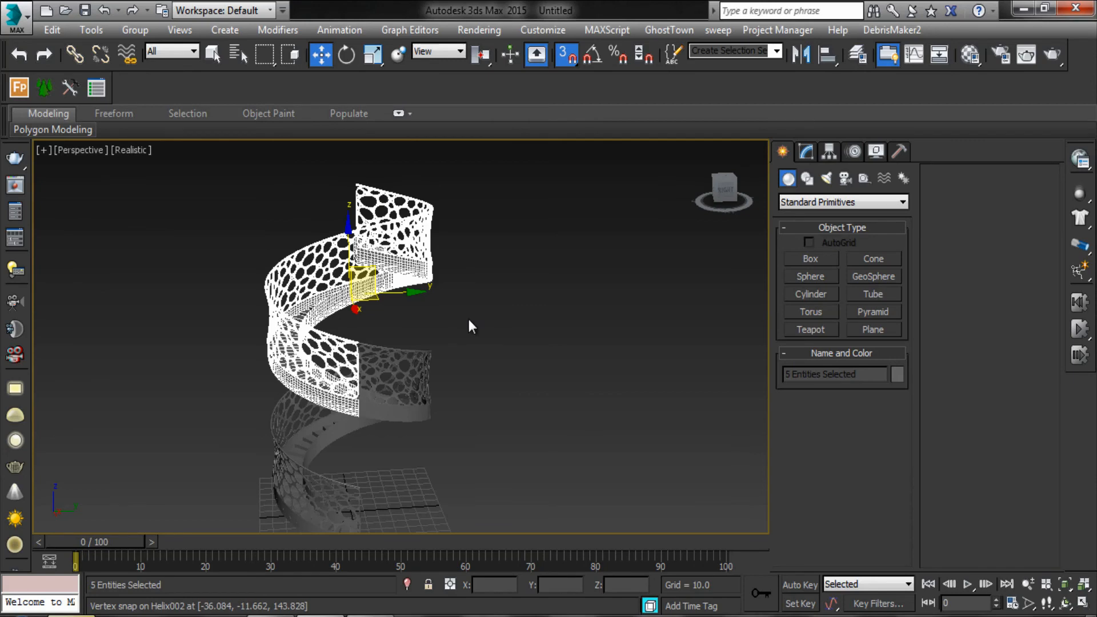
click(525, 350)
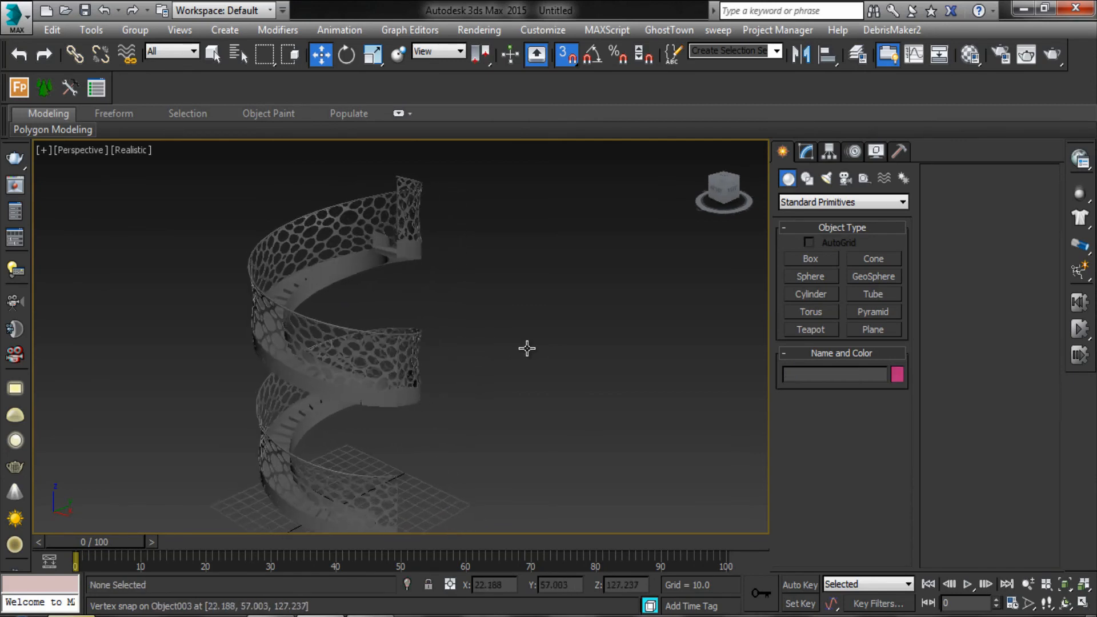
drag(527, 348, 538, 341)
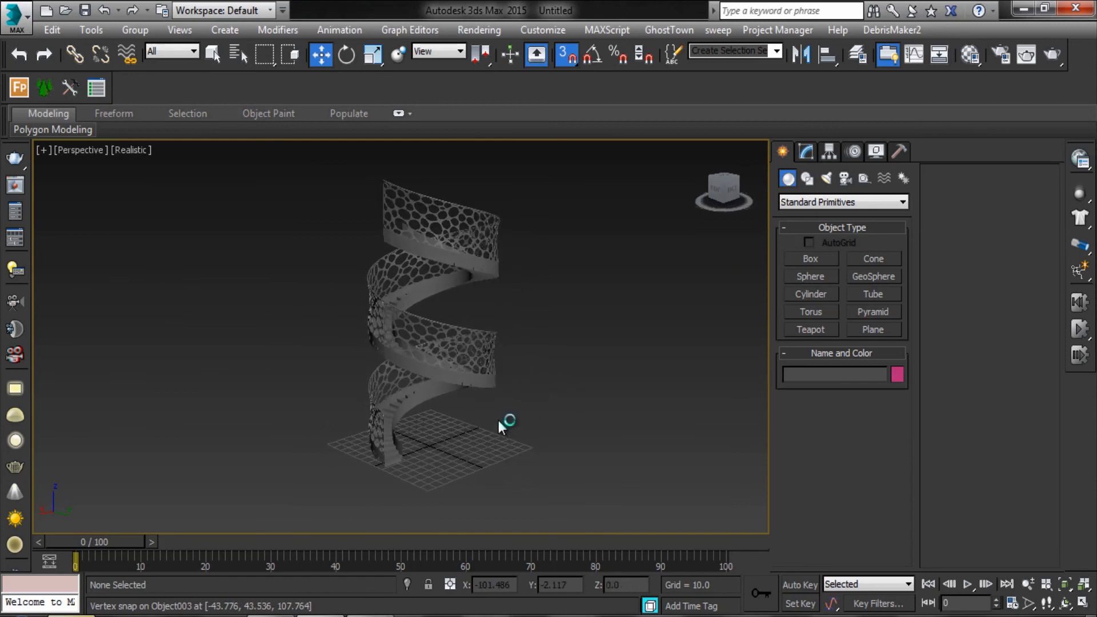
drag(509, 423, 549, 374)
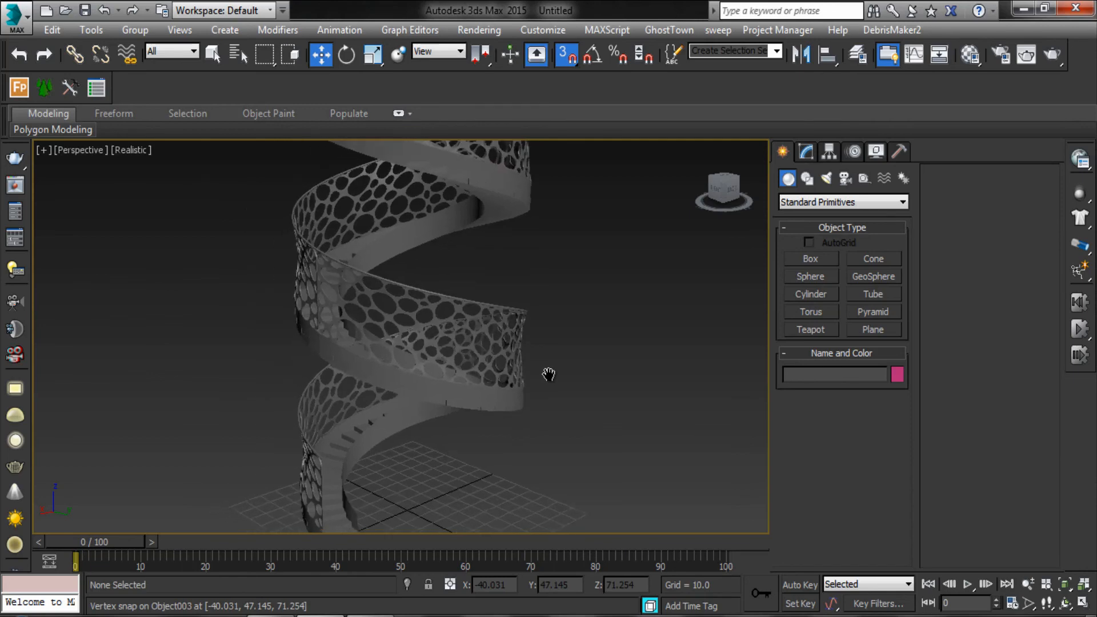
drag(548, 374, 564, 382)
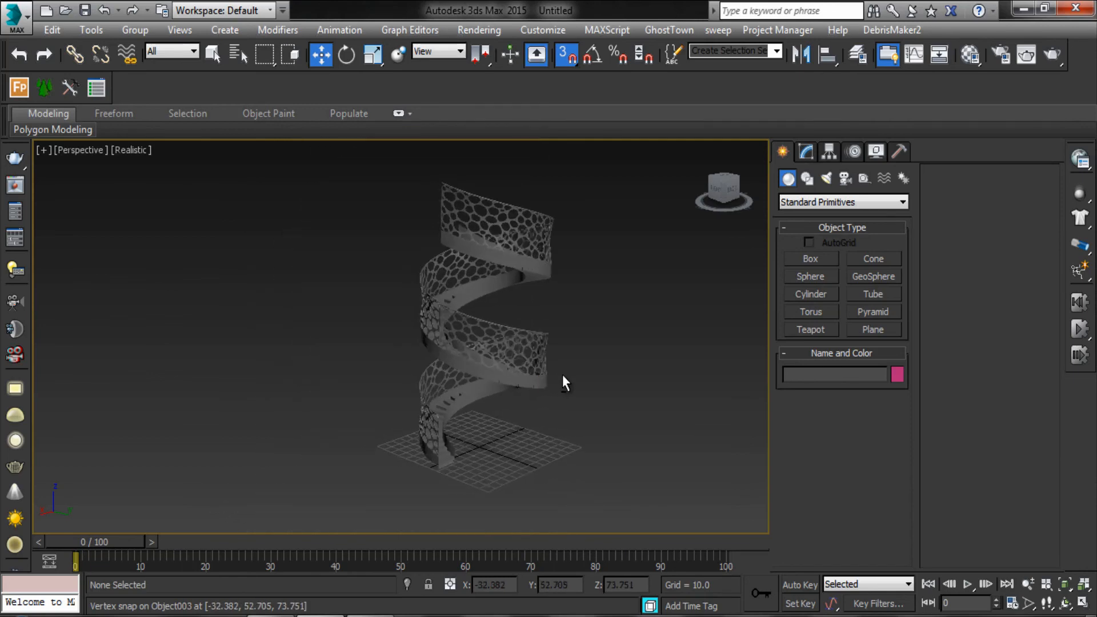
drag(563, 381, 570, 381)
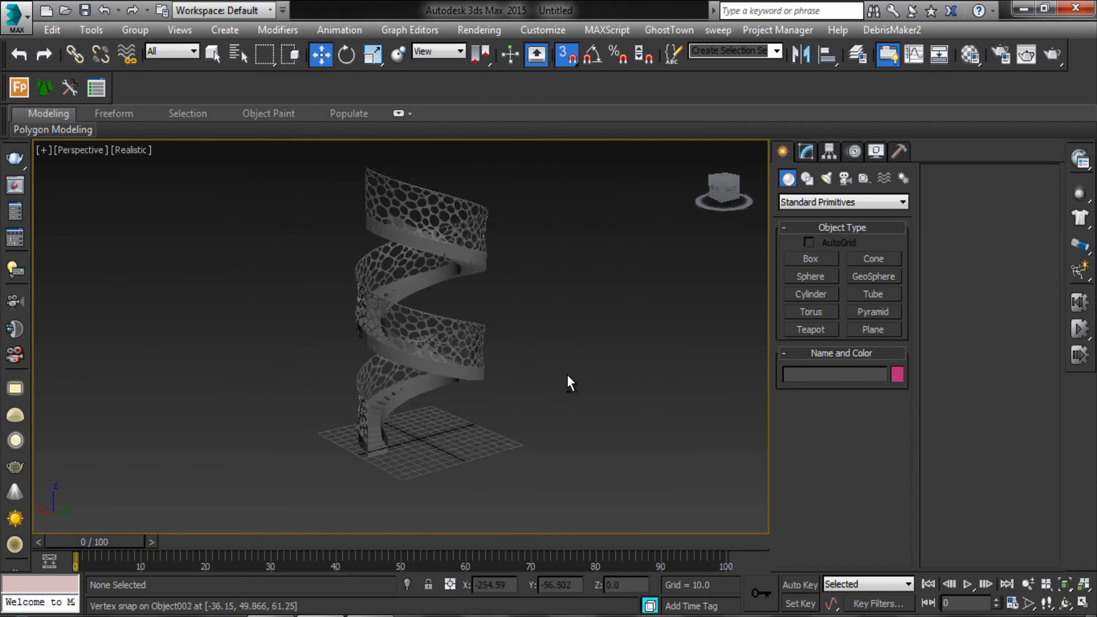